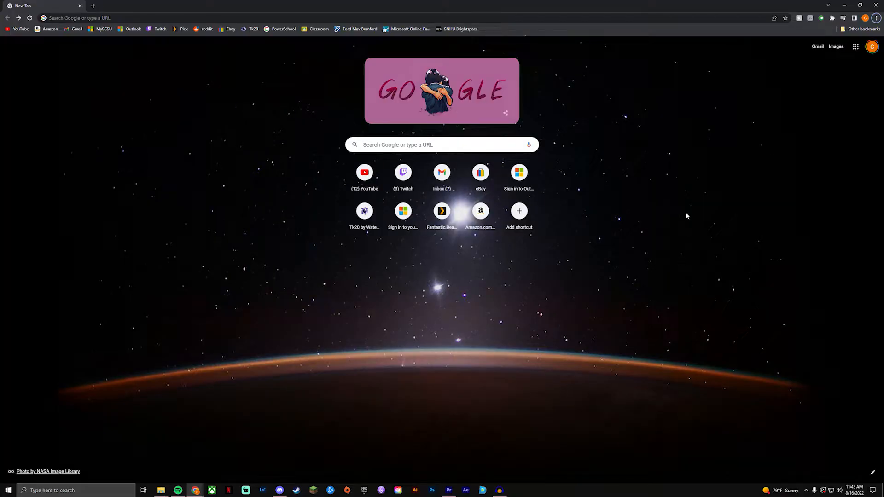
mouse_move(654, 180)
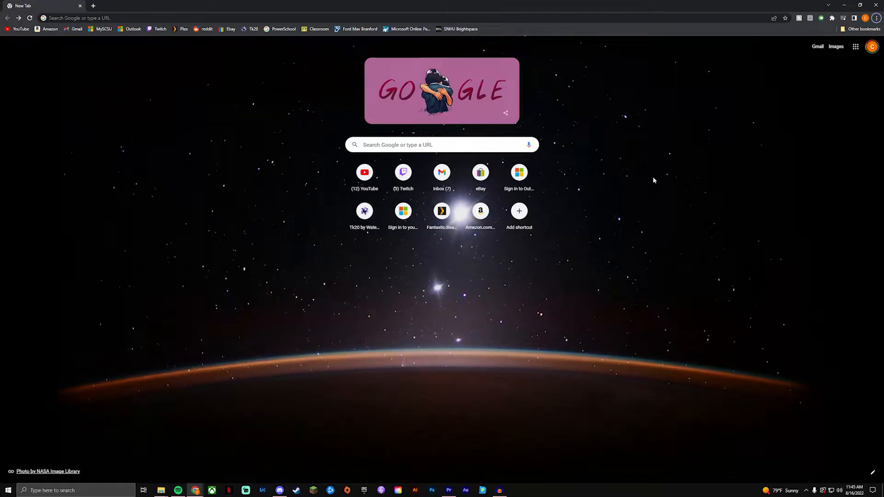
mouse_move(493, 156)
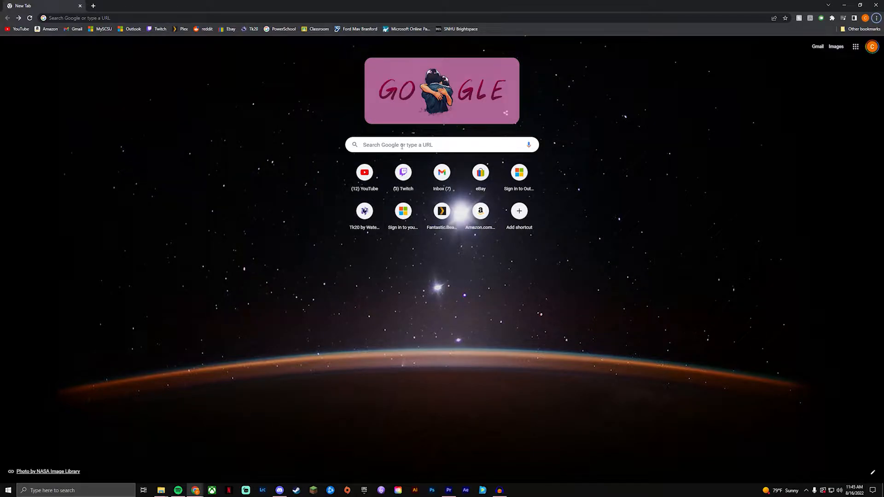
Step: Search Google for 'makemkv' from the new tab's search box
text(maj)
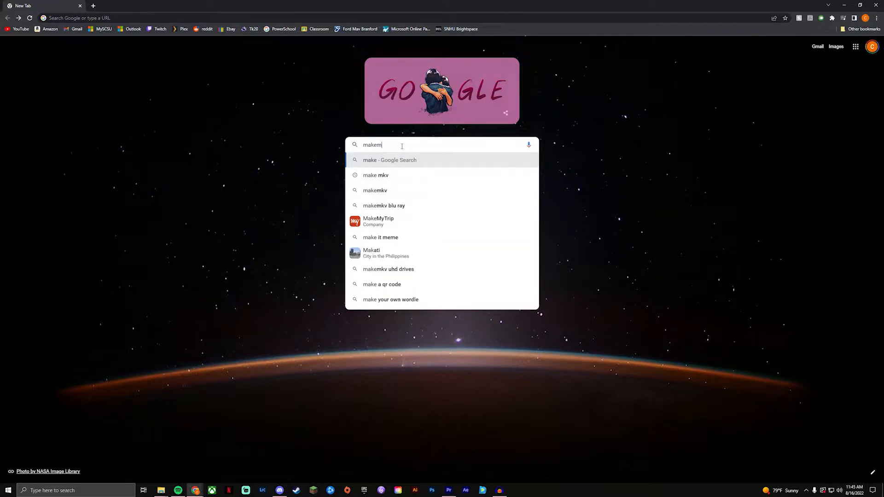
click(375, 189)
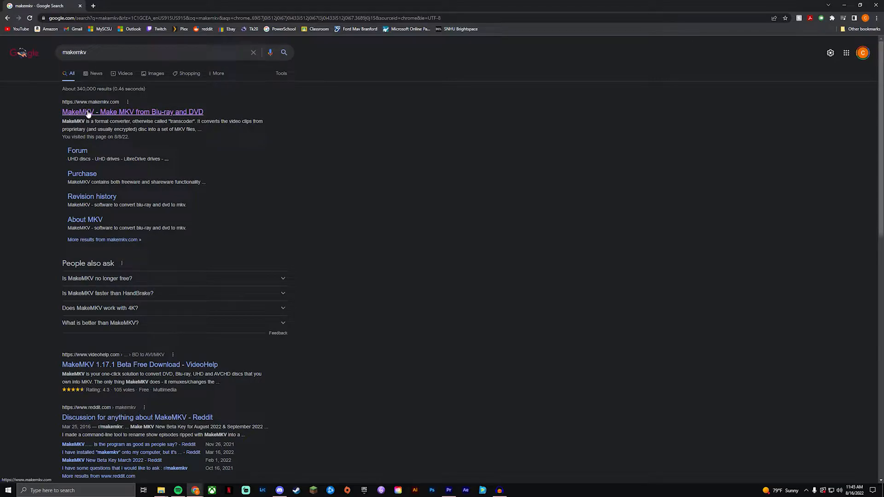
Step: Go to makemkv.com and start downloading the MakeMKV installer for Windows
click(132, 111)
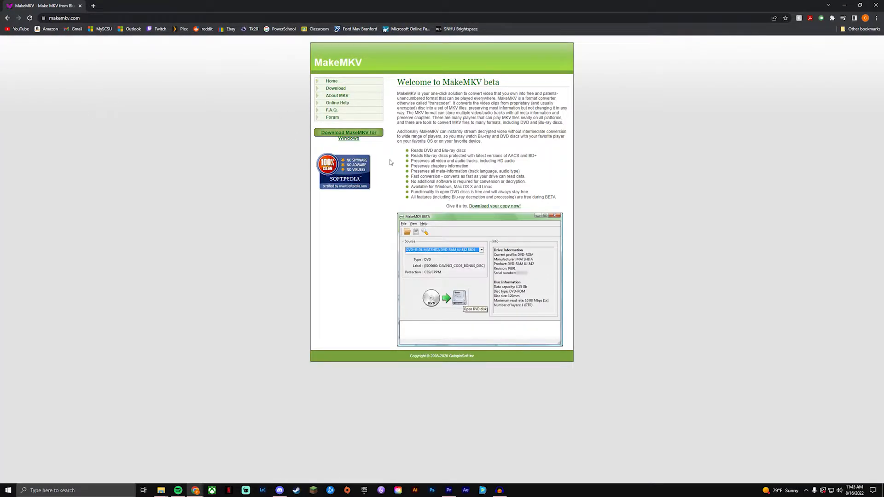
mouse_move(348, 135)
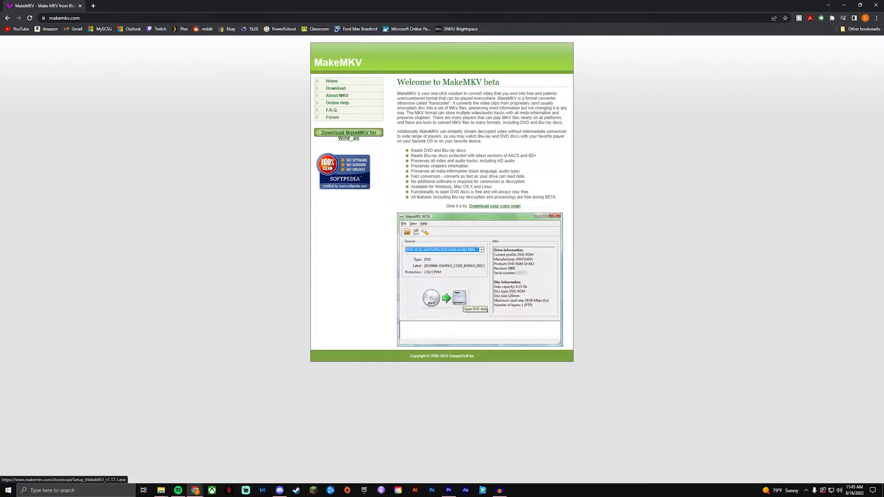
click(348, 136)
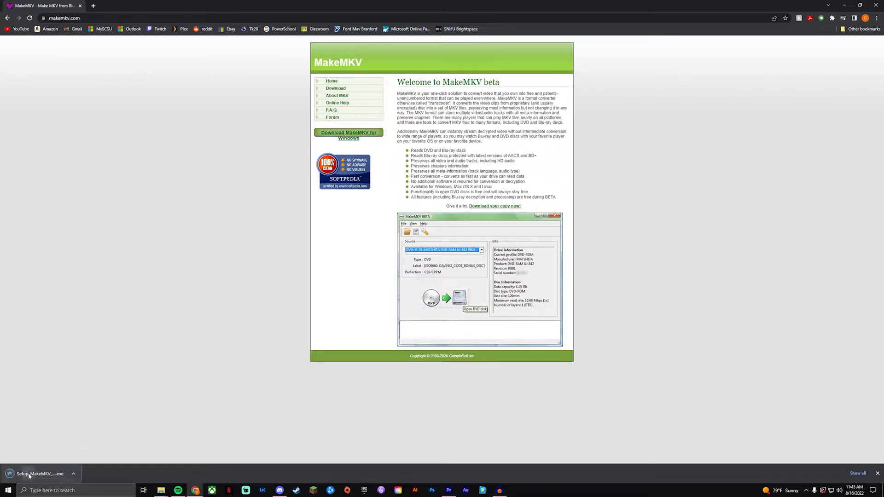
Step: Run Setup_MakeMKV.exe in English and uninstall the previous MakeMKV version
click(39, 473)
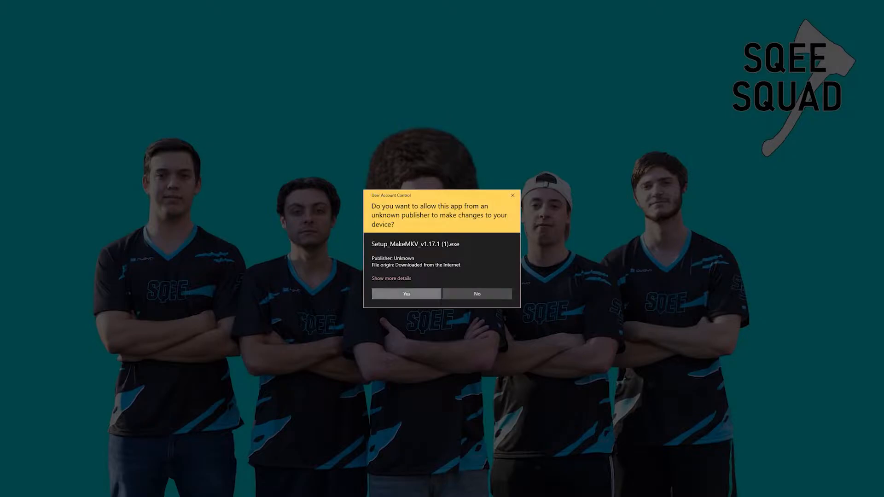
click(406, 293)
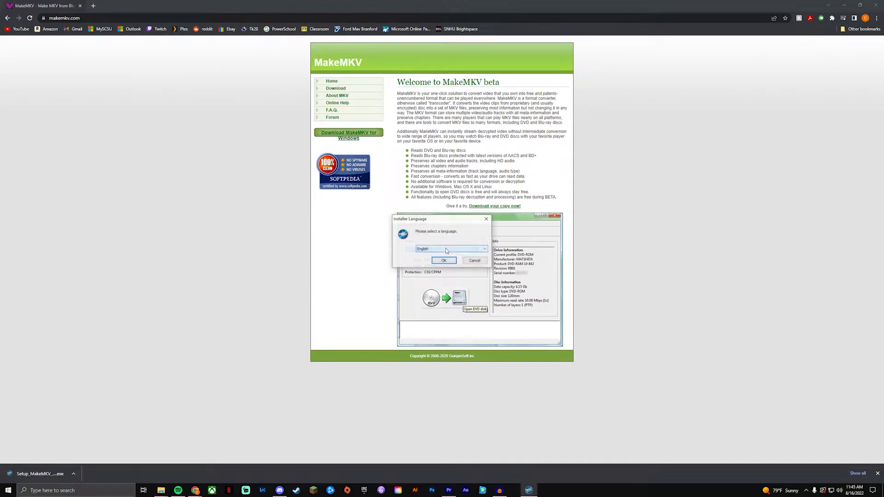
click(443, 259)
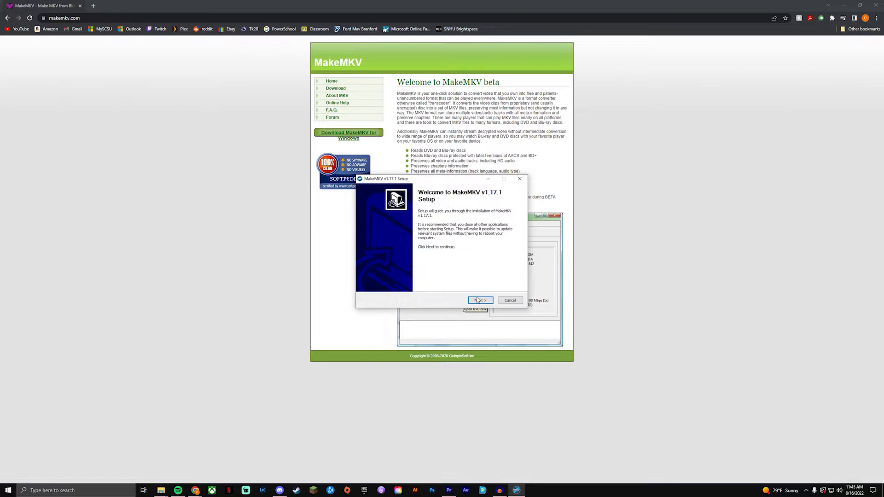
click(479, 300)
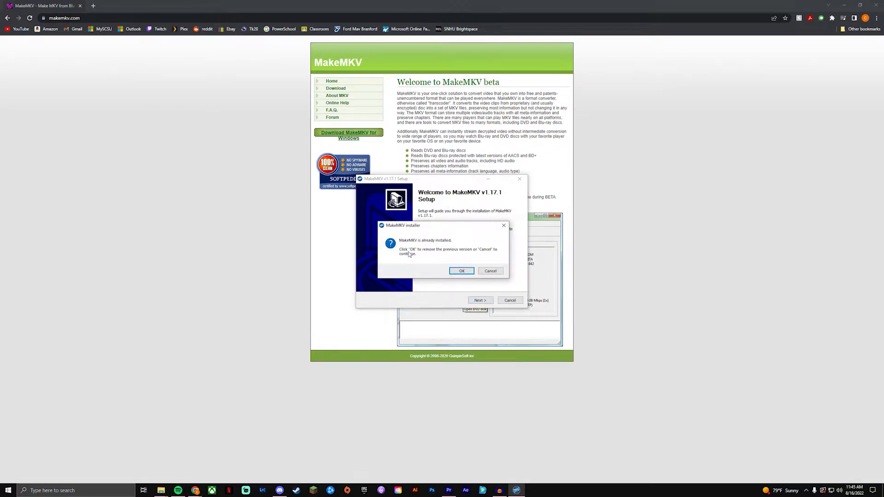
click(461, 271)
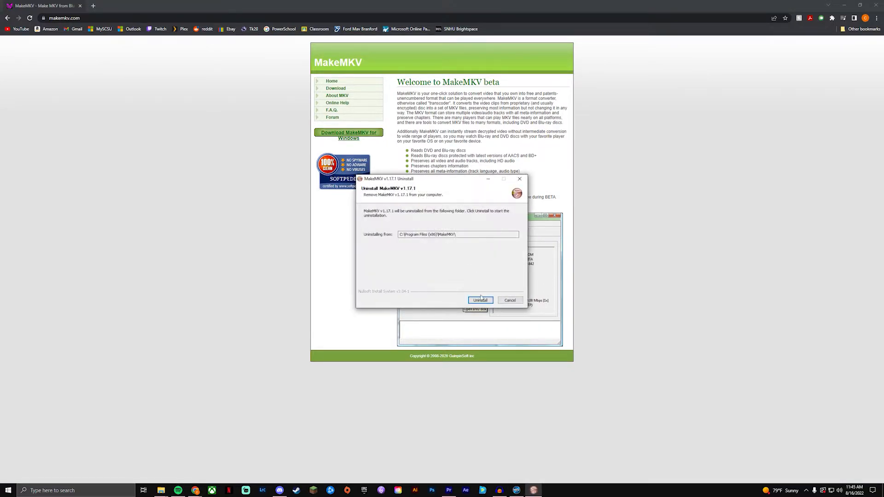
click(480, 299)
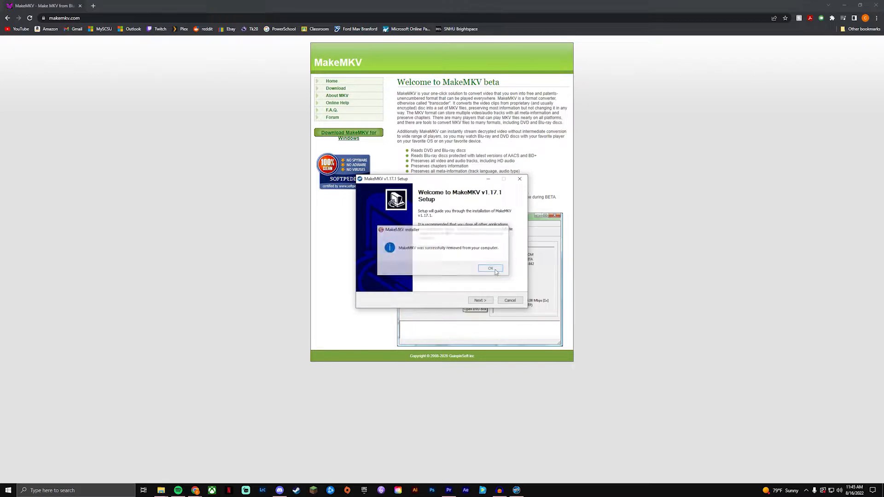
click(490, 268)
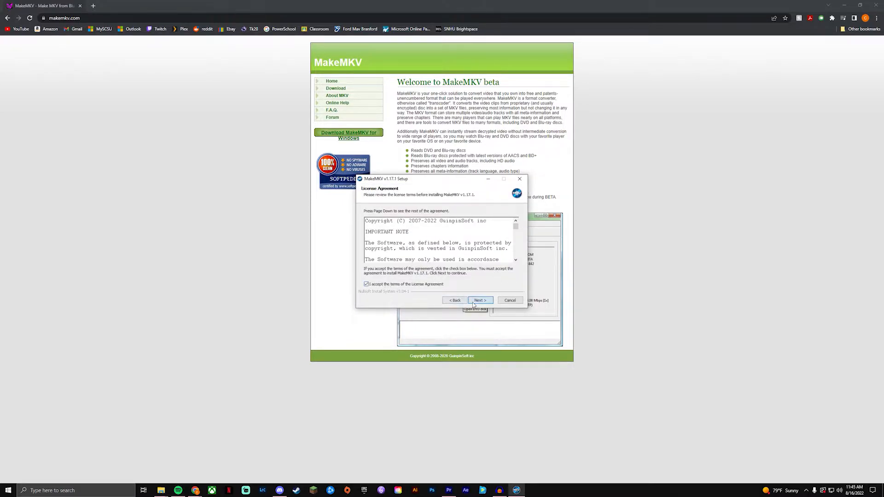
Step: Accept the license, install to the default folder and launch MakeMKV after setup
click(479, 300)
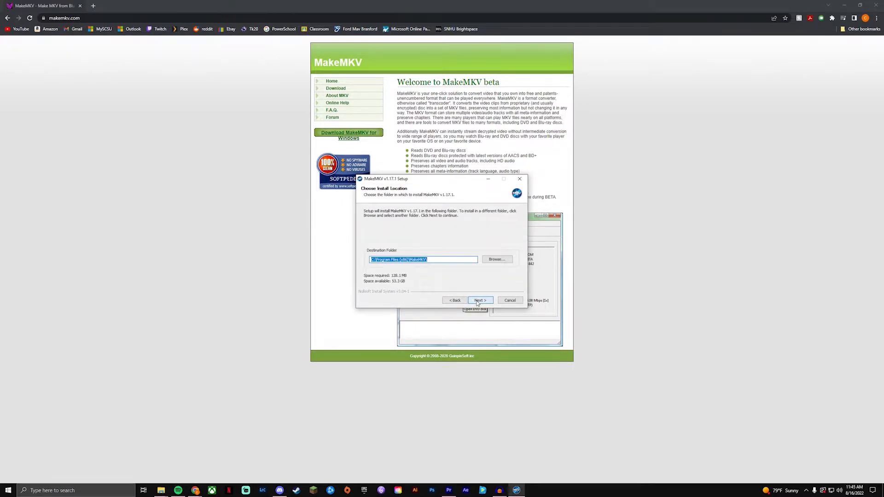
click(479, 301)
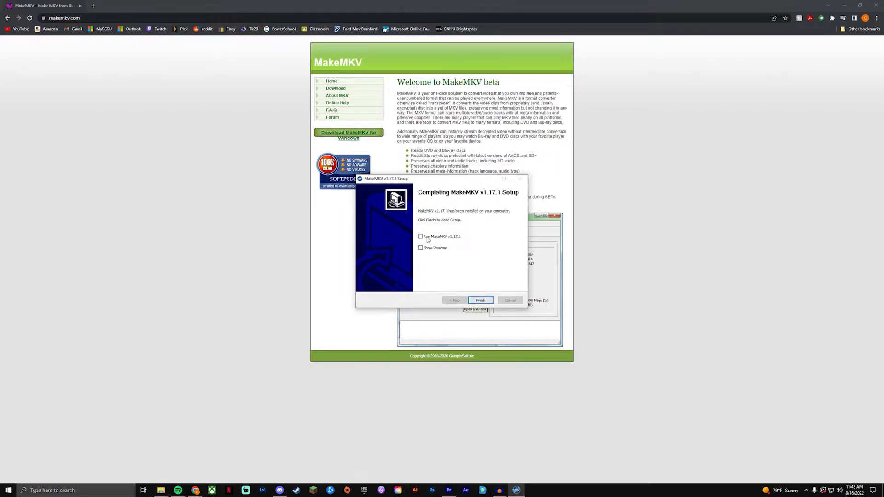
click(480, 300)
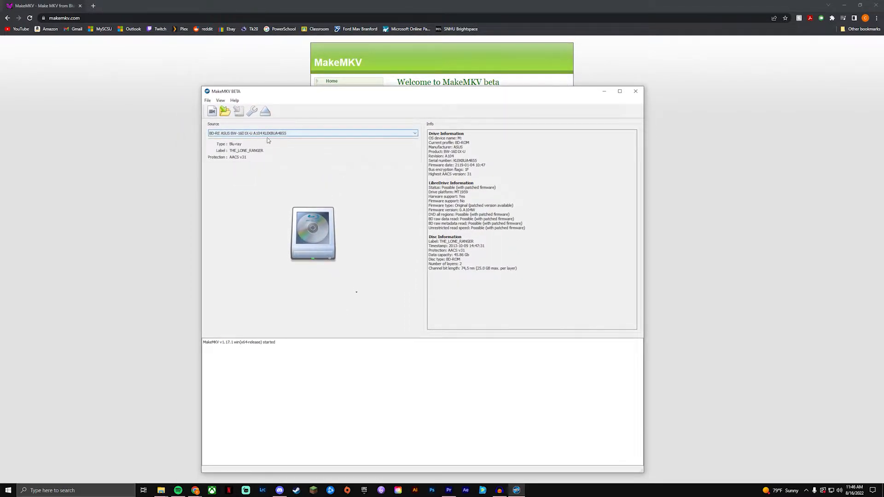
Step: Choose the BD-RE ASUS drive as source and open the Blu-ray disc to scan its titles
click(415, 133)
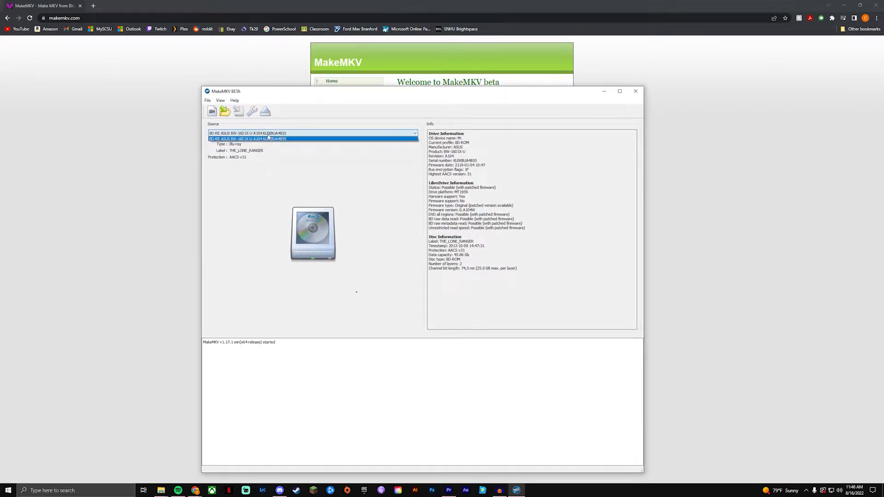
click(313, 133)
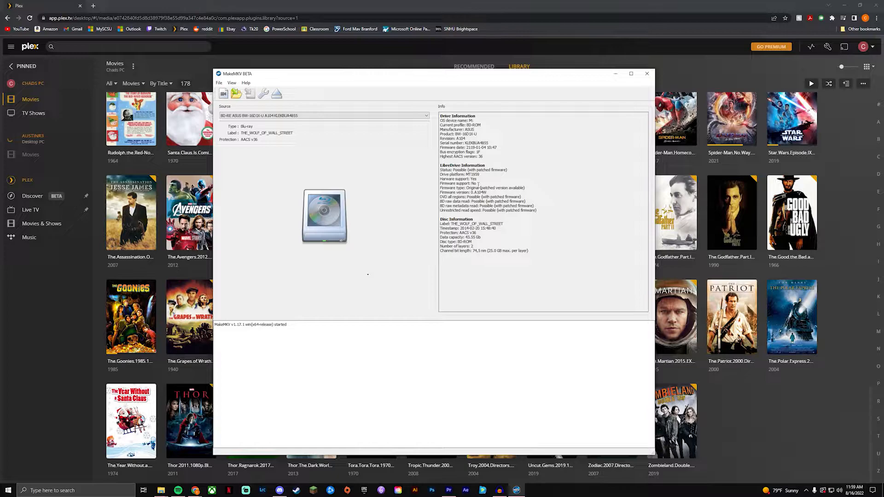
mouse_move(190, 213)
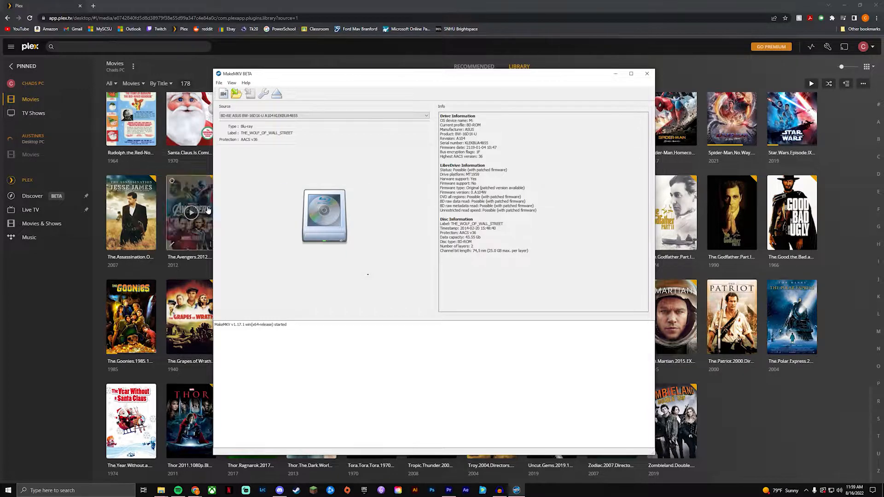
mouse_move(245, 139)
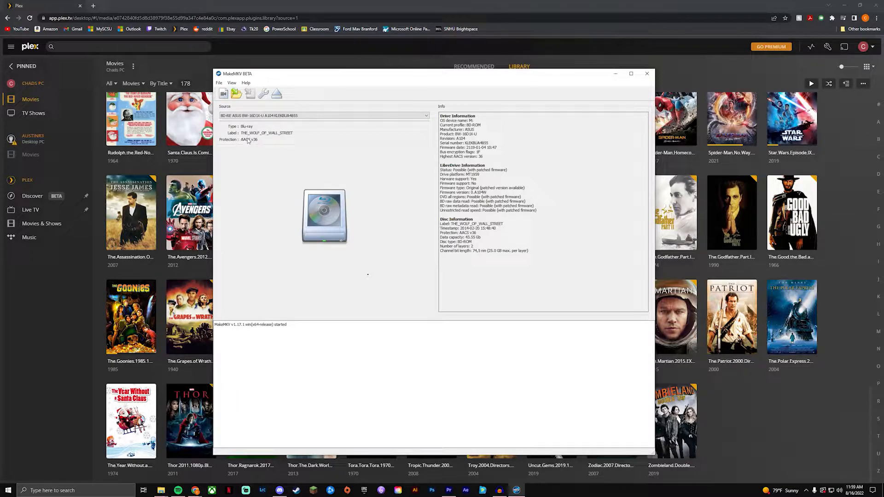
mouse_move(303, 142)
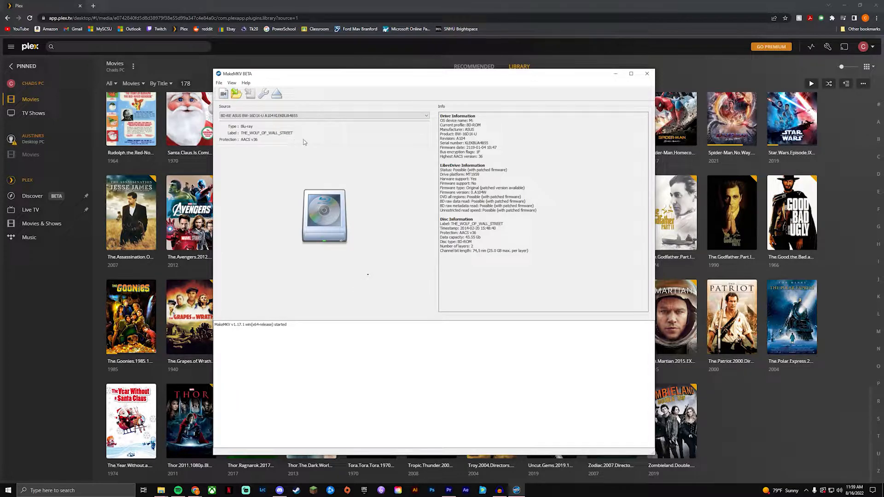
mouse_move(324, 215)
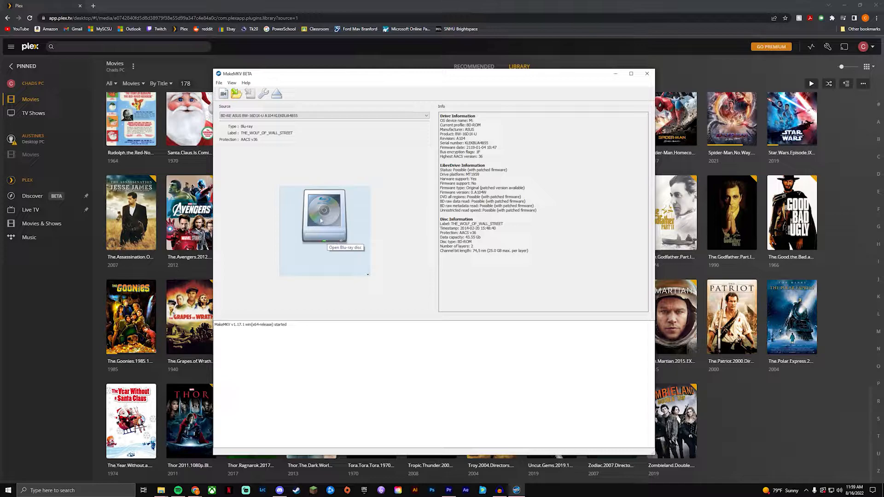
click(324, 214)
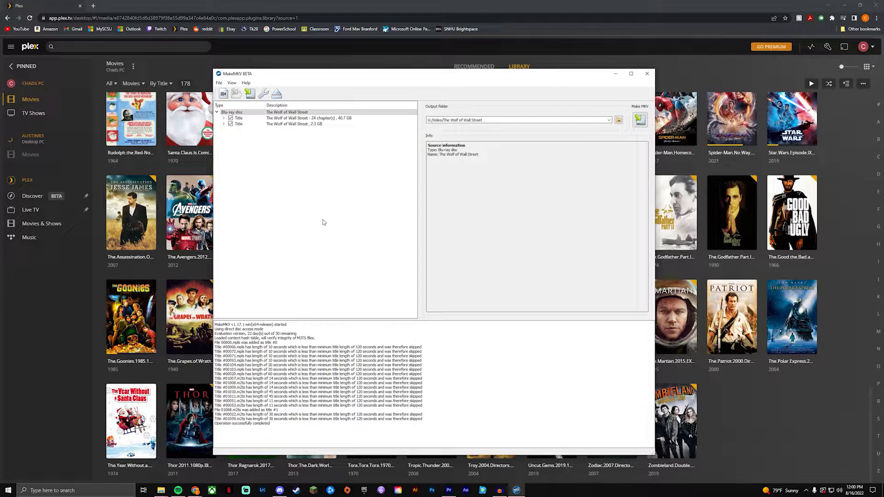
mouse_move(237, 139)
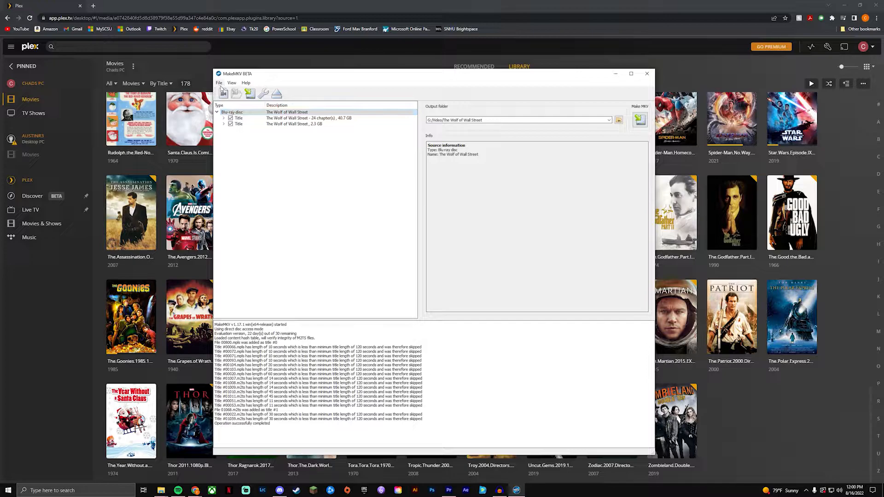
Step: Set the output folder to G:\Blu Ray Rip on the 10TB Seagate drive
click(219, 83)
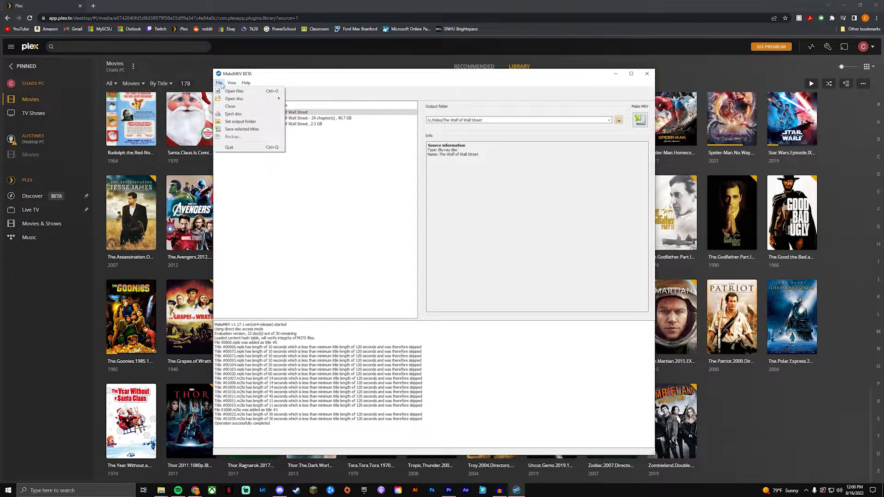
click(240, 122)
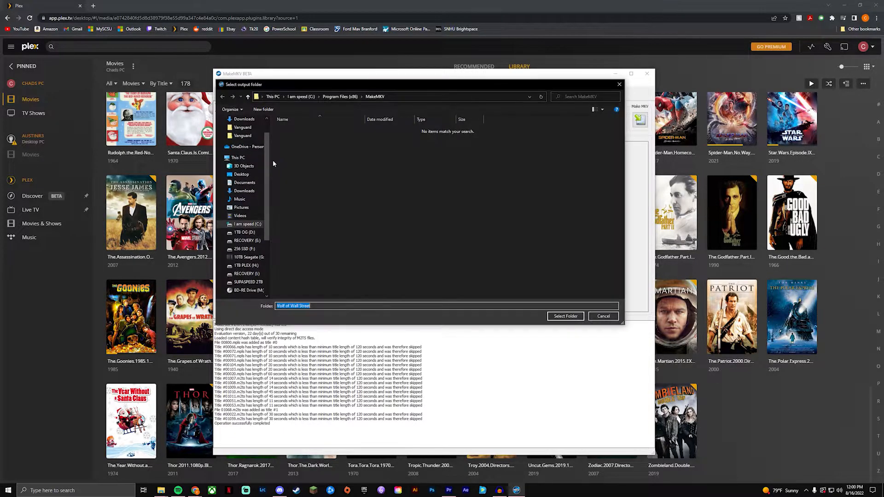
mouse_move(284, 162)
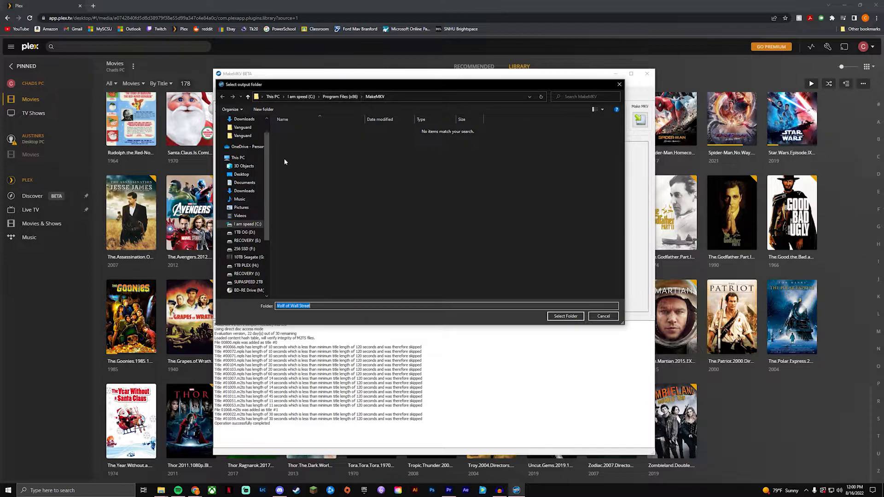
click(247, 256)
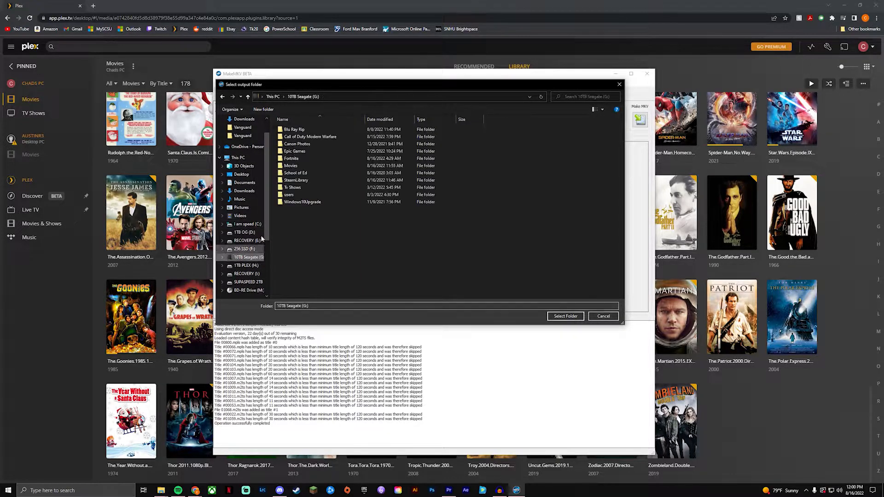
double_click(295, 129)
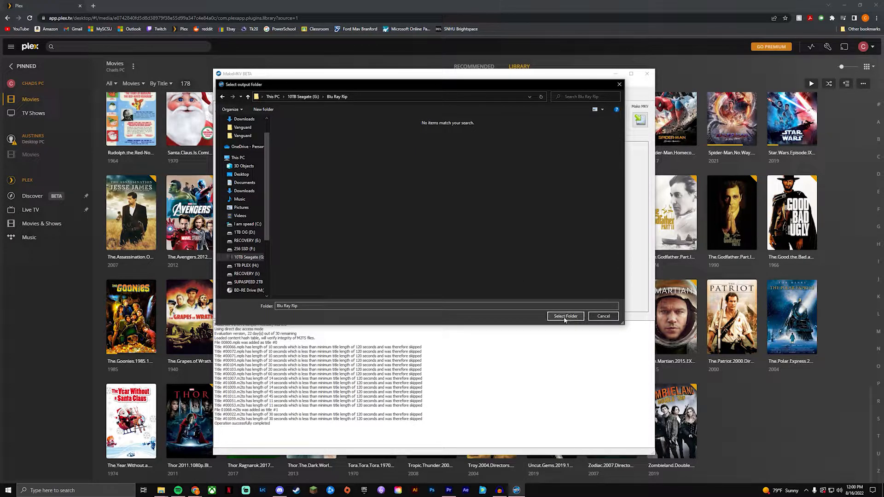
click(564, 316)
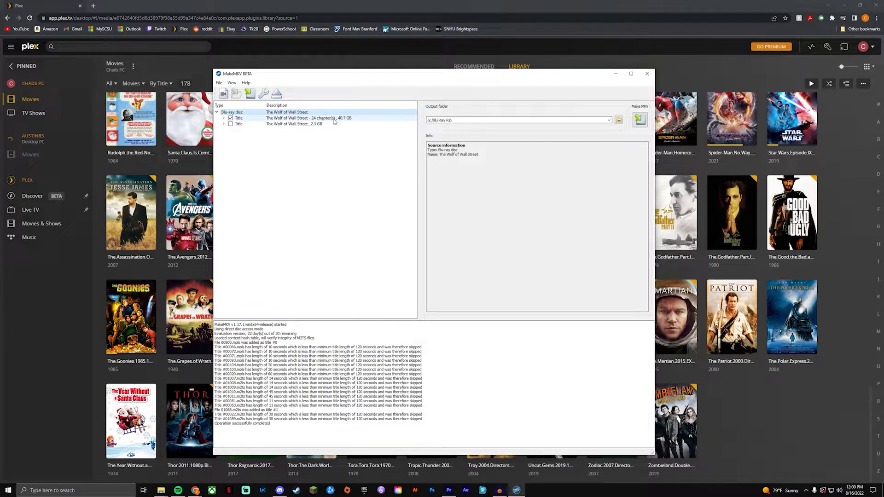
Step: Review the main title's tracks, then start saving it as an MKV with Make MKV
click(224, 118)
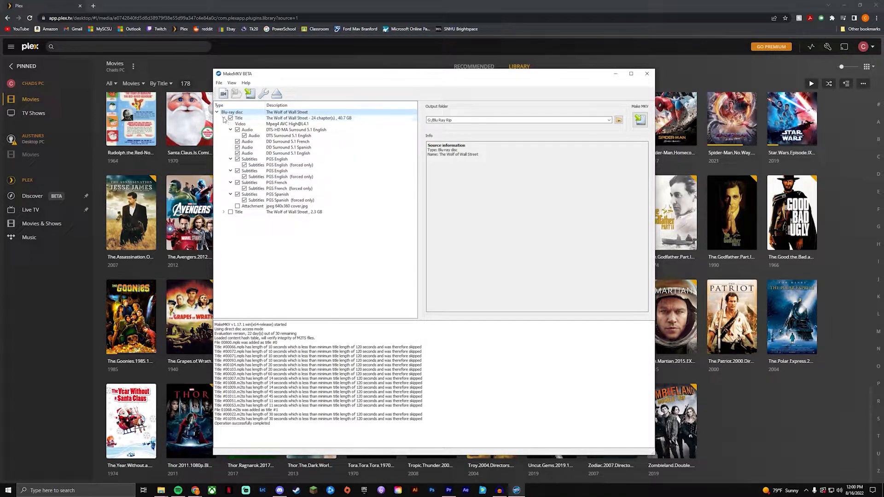
click(224, 118)
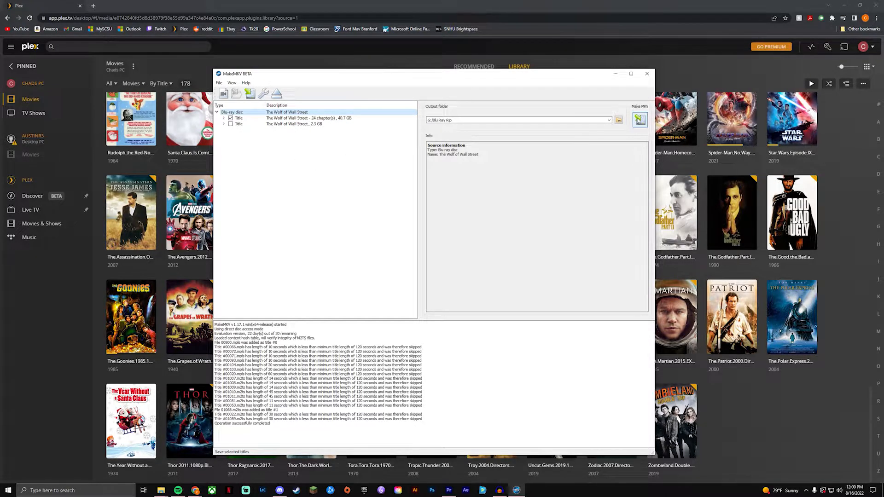
click(639, 119)
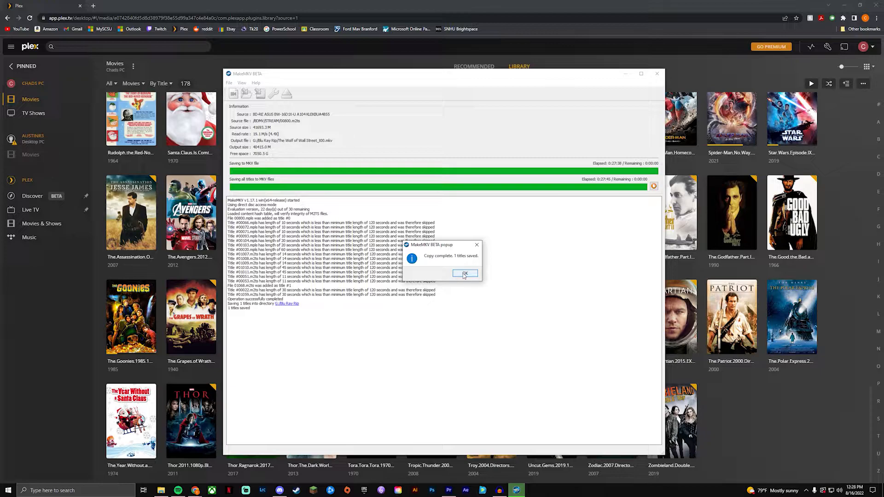
Step: Dismiss the 'Copy complete. 1 titles saved.' notice
click(464, 274)
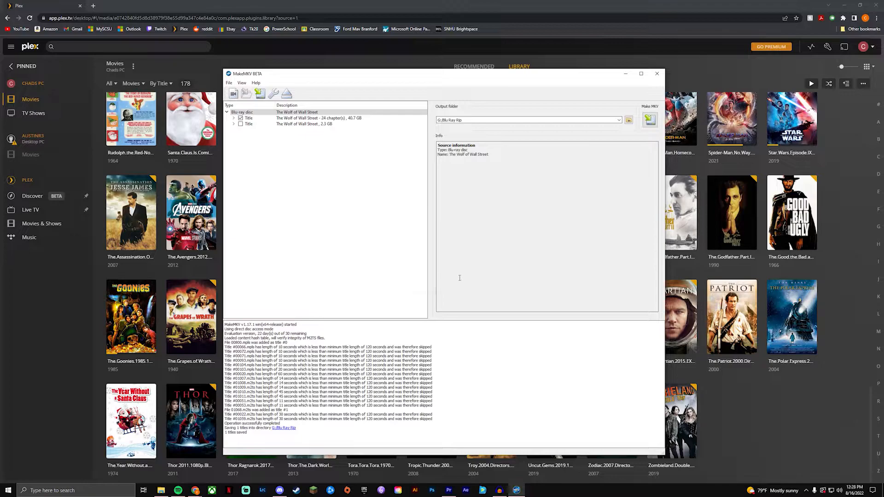
mouse_move(288, 220)
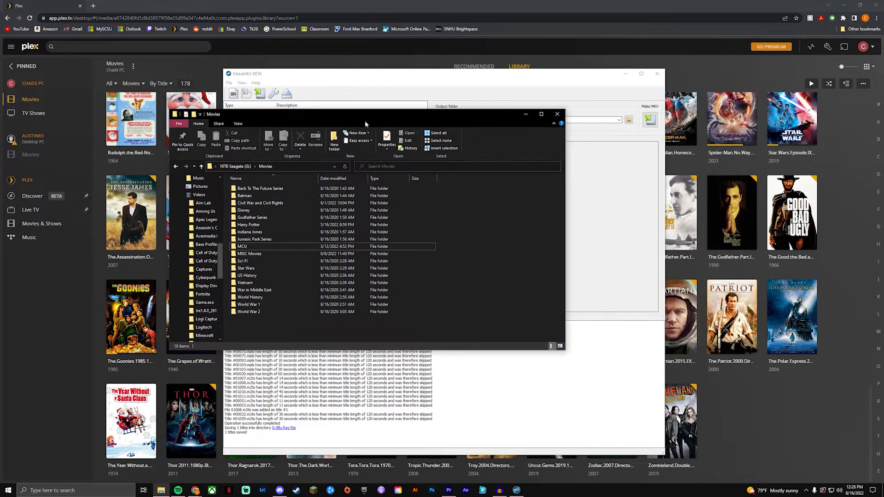
Step: Browse to G:\Blu Ray Rip and play the ripped Wolf of Wall Street MKV
click(200, 166)
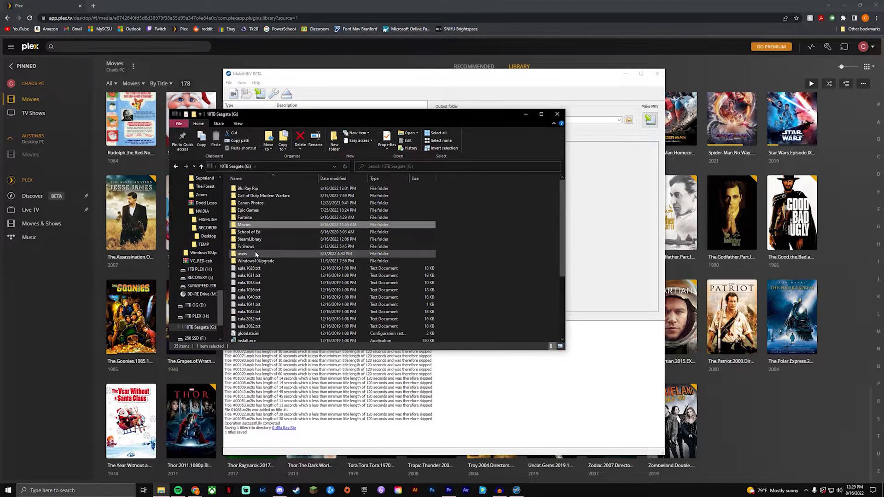
double_click(248, 187)
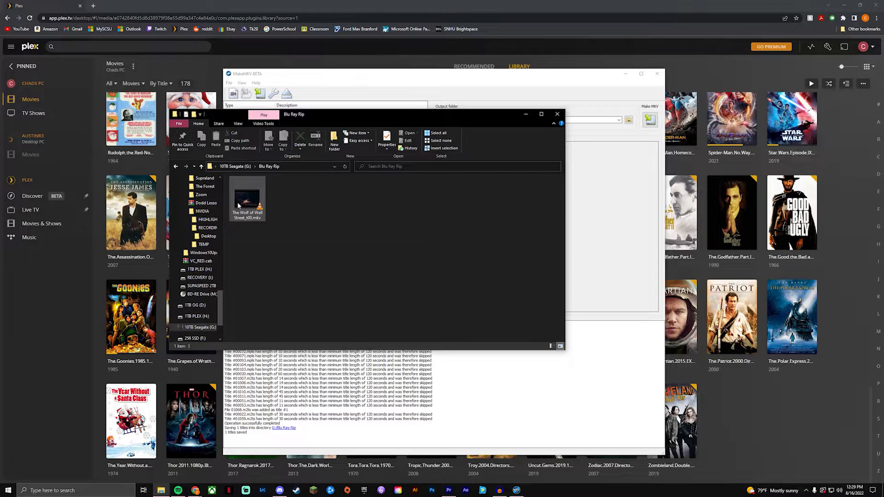
double_click(247, 197)
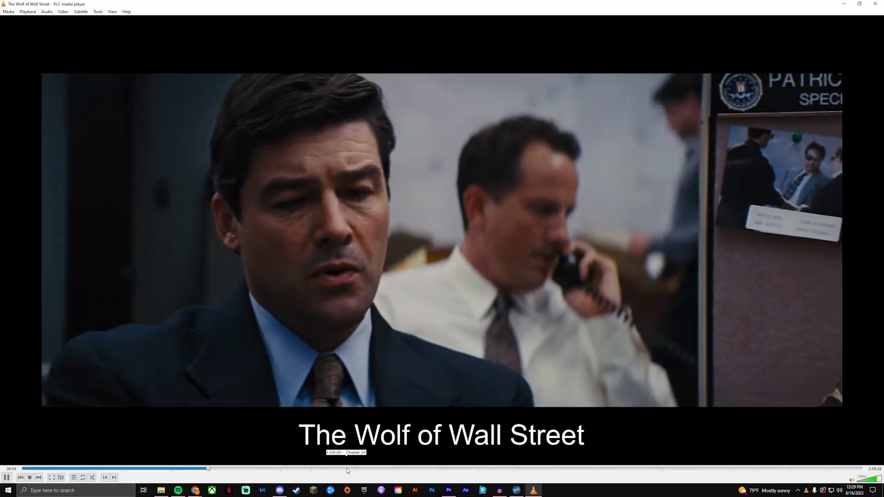
Step: Seek to two later points in the movie to verify playback in VLC
click(348, 469)
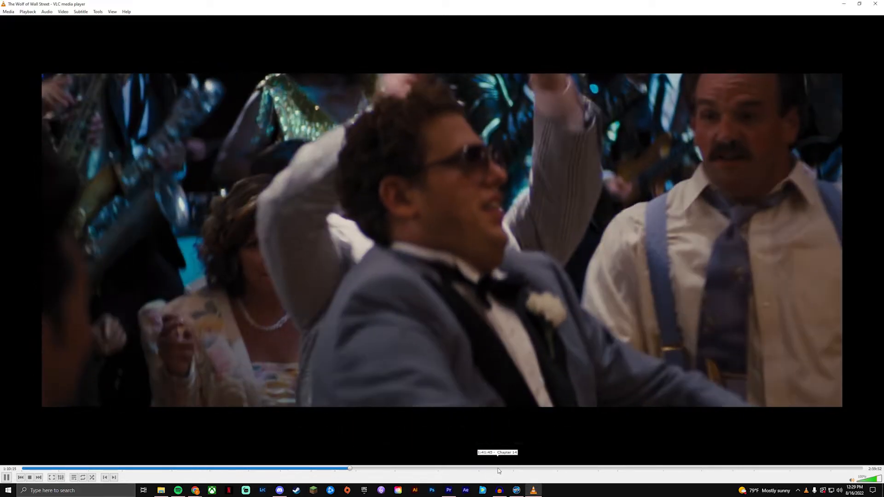
click(498, 469)
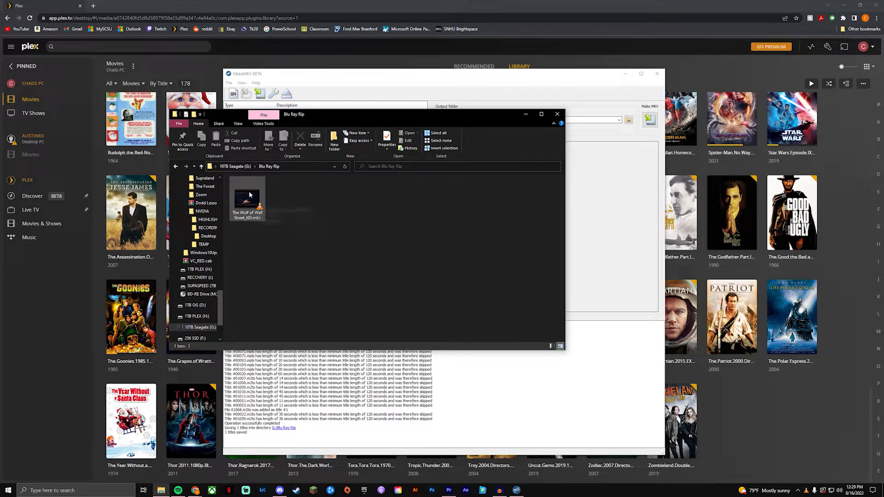
Step: View the ripped MKV's properties showing 39.4 GB, then close them
right_click(247, 200)
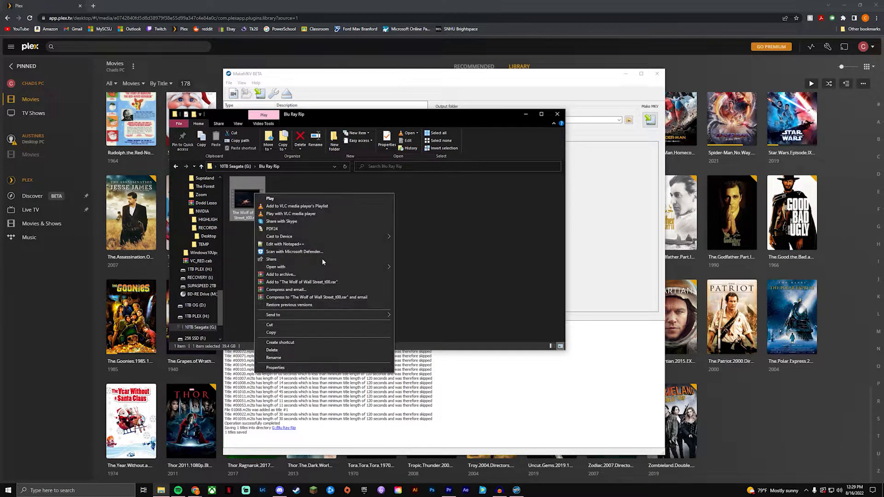
click(276, 368)
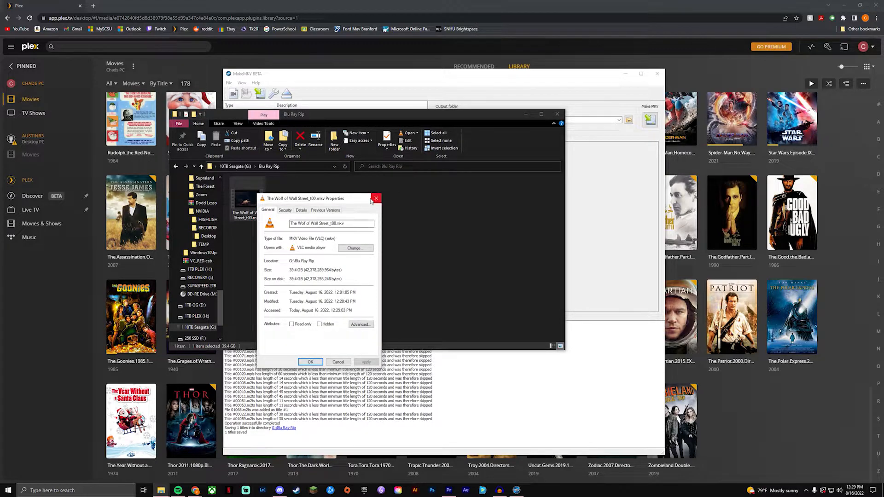
click(376, 198)
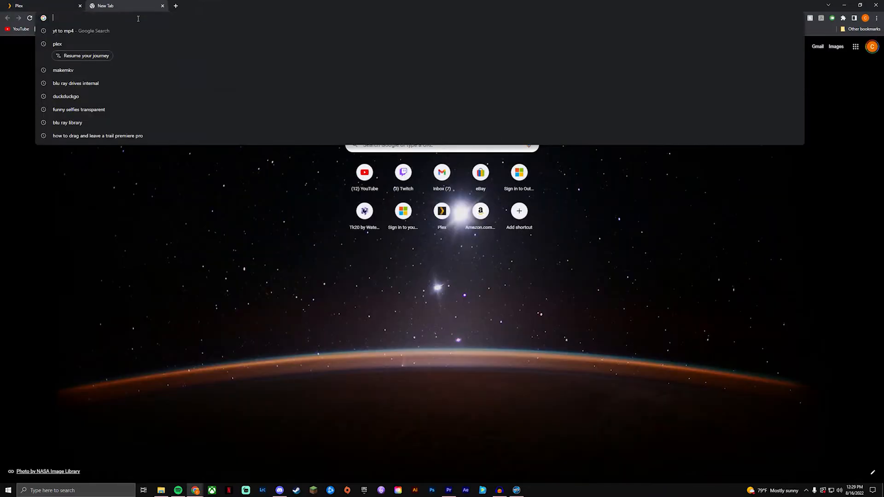
Step: Reach handbrake.fr from a new tab and download the HandBrake 1.5.1 Windows installer
text(hand)
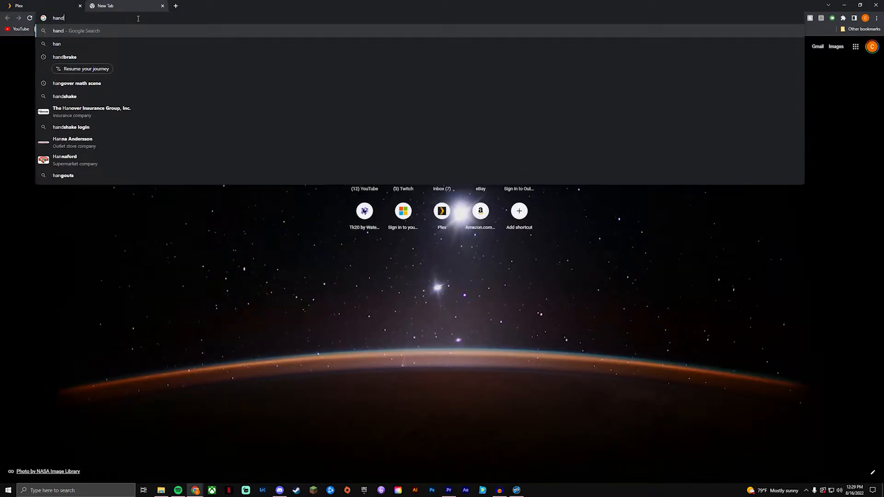
click(65, 56)
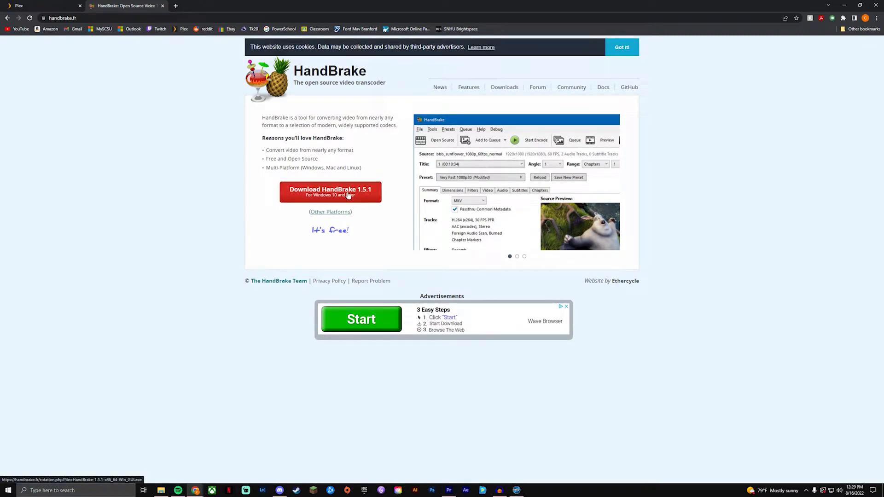
click(329, 191)
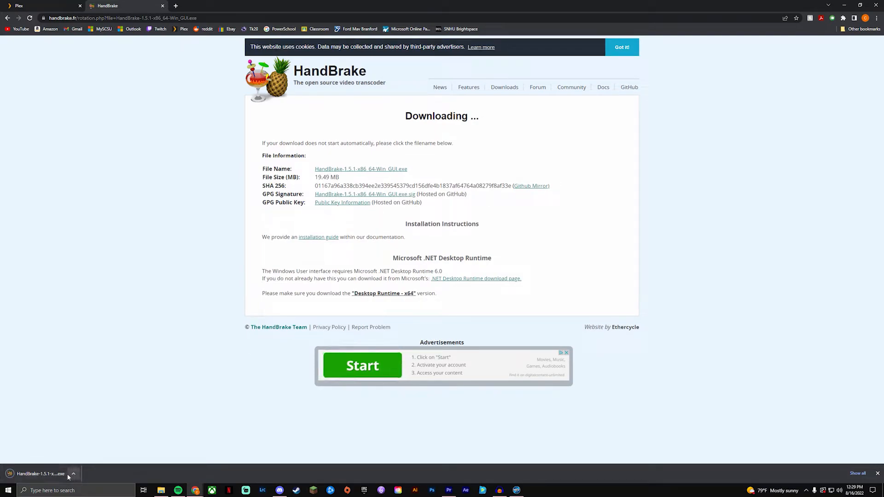
Step: Run the downloaded installer with admin rights and remove the previously installed HandBrake
click(40, 473)
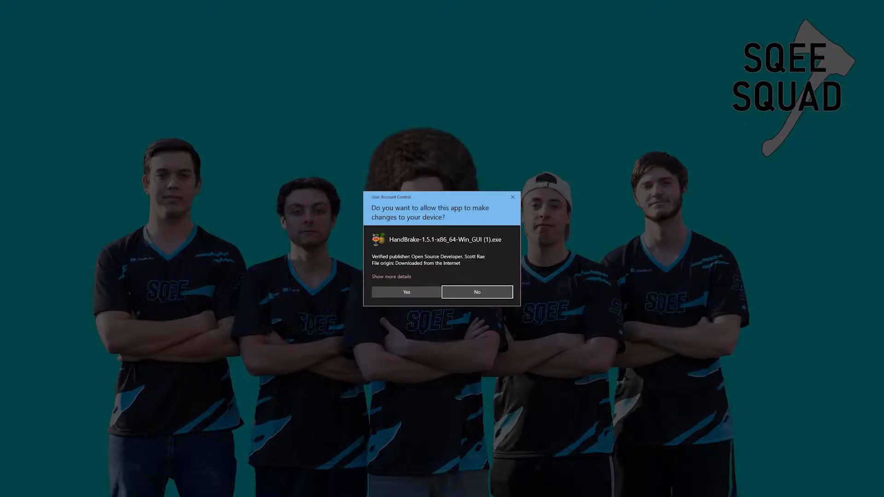
click(406, 292)
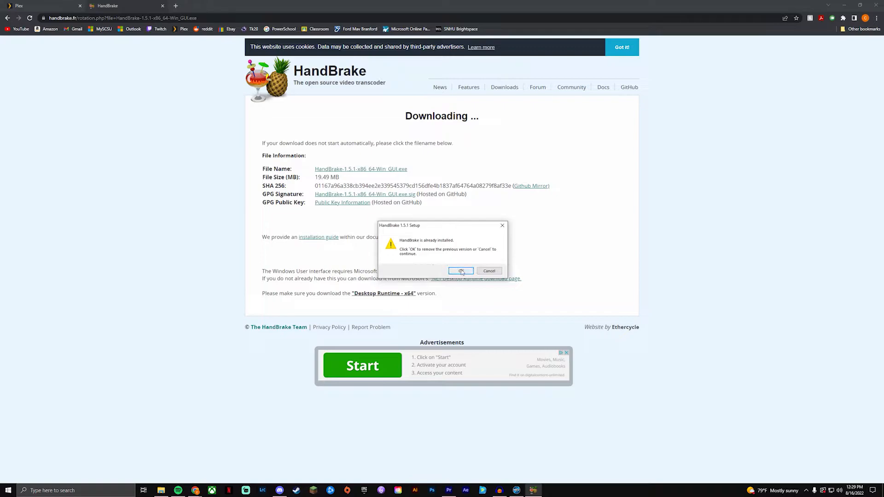
click(461, 271)
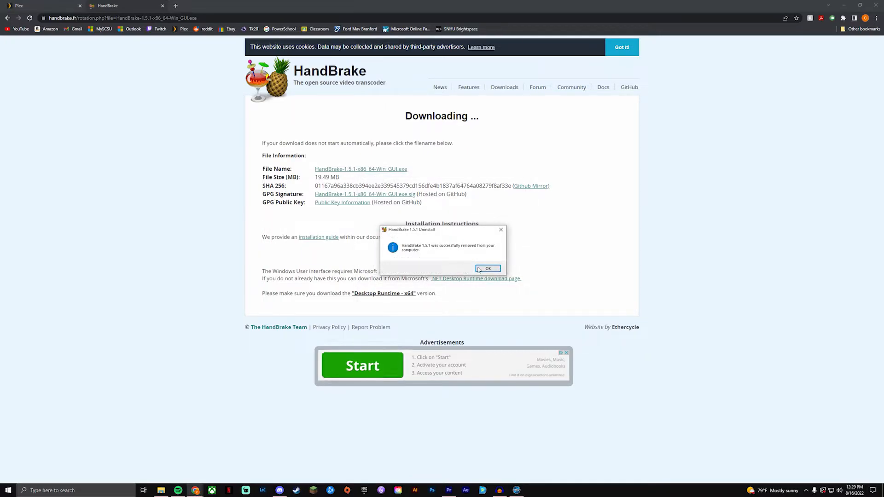
click(488, 268)
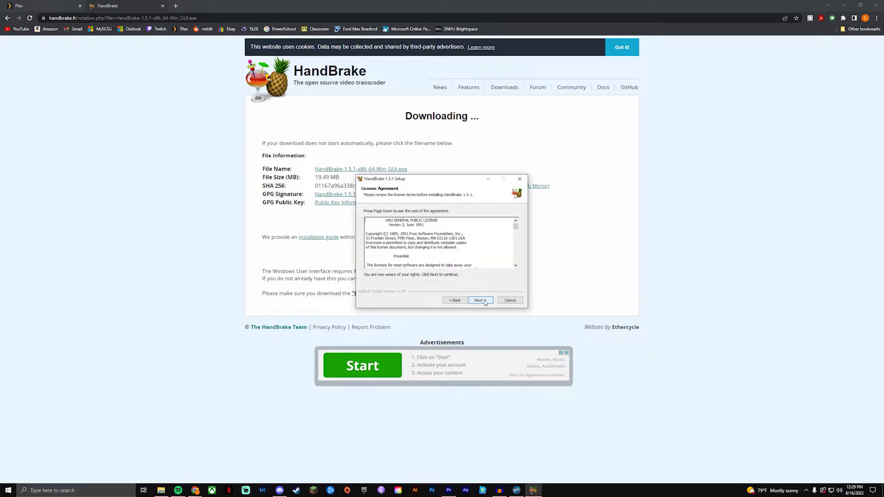
Step: Accept the license, finish the HandBrake 1.5.1 setup and answer the update-check prompt
click(478, 300)
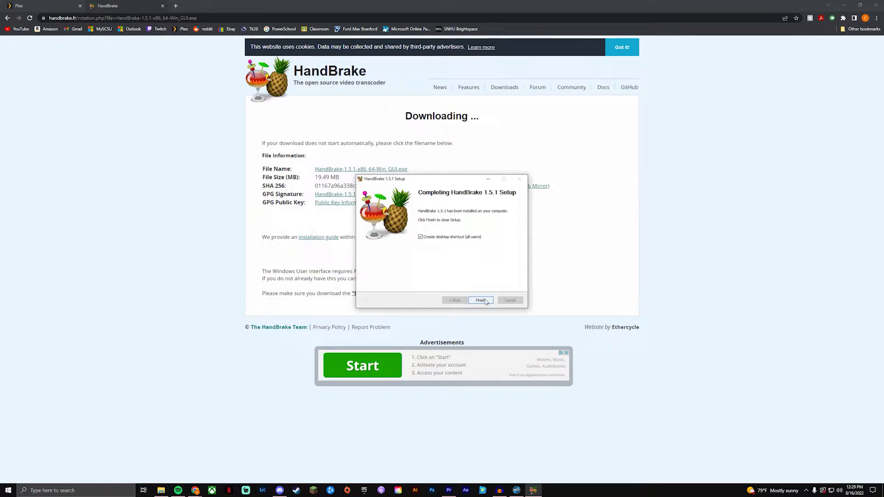
click(481, 300)
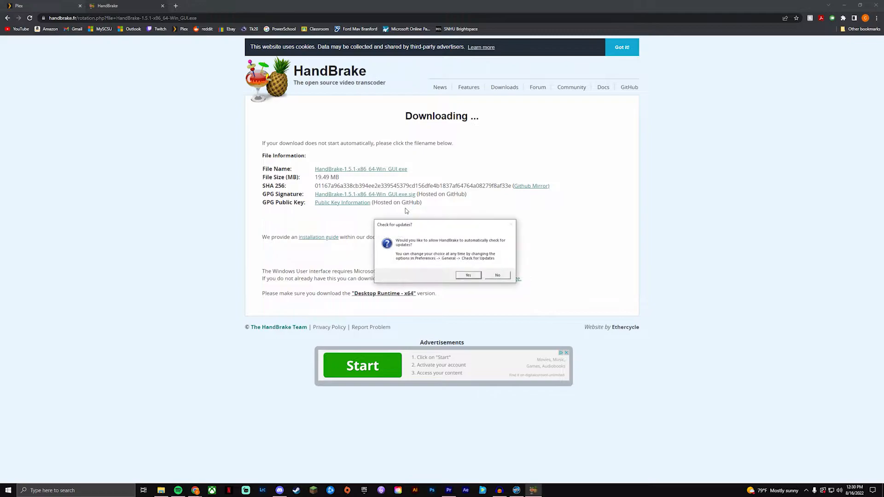
click(497, 275)
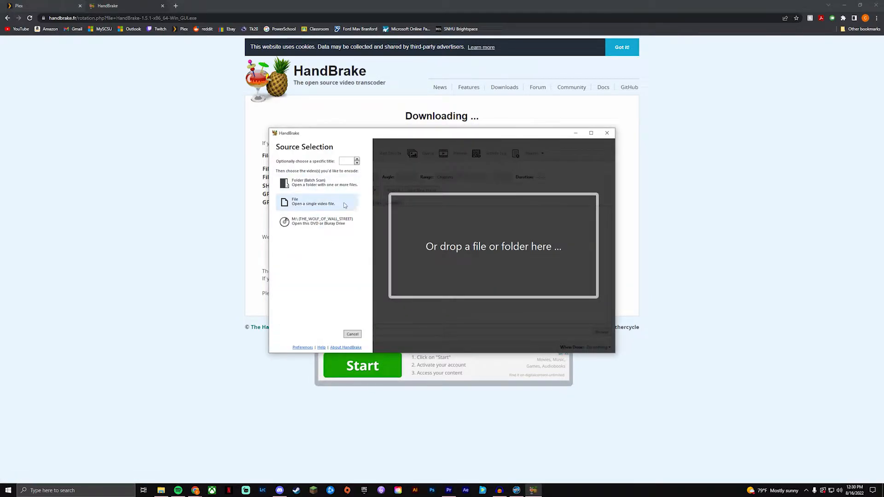
Step: Load the ripped Wolf of Wall Street MKV as source and choose the Fast 1080p30 preset
click(313, 202)
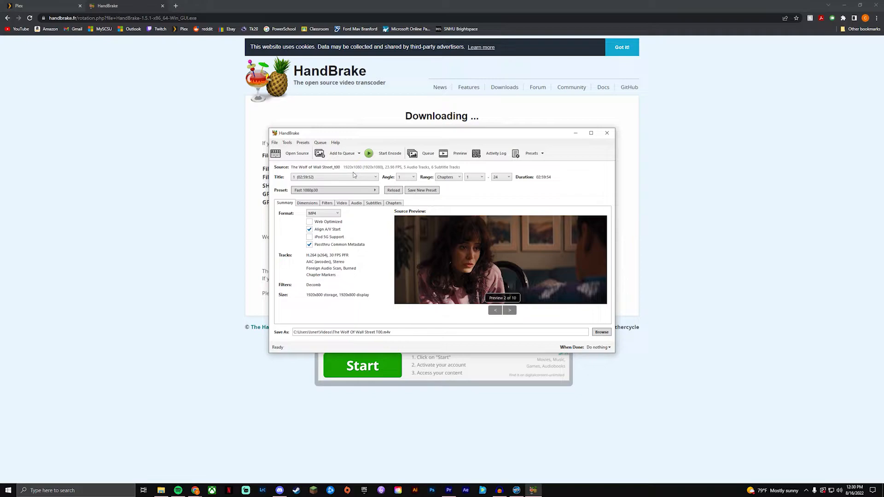
click(334, 190)
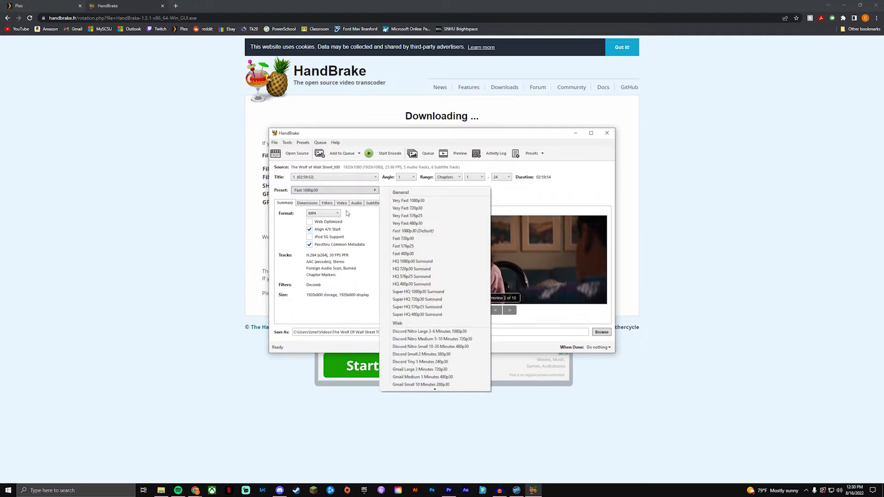
Step: Review the Dimensions, Video, Audio and Subtitles settings for the MP4 encode
click(307, 202)
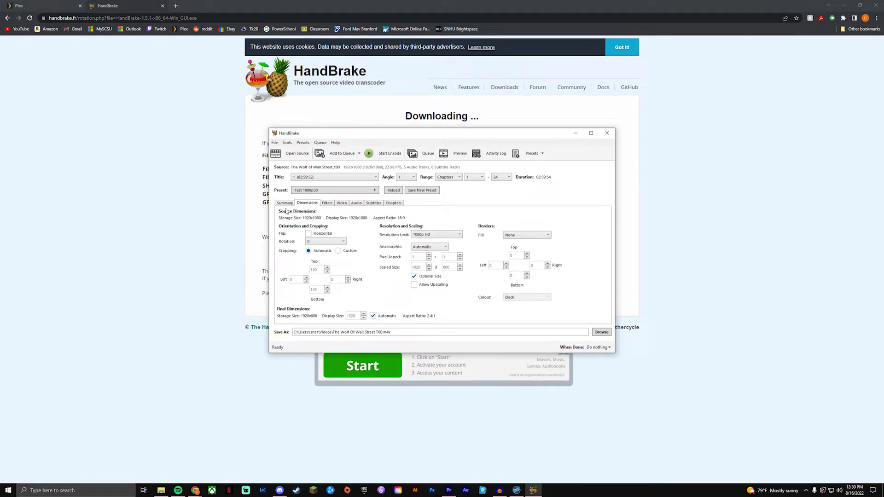
click(341, 203)
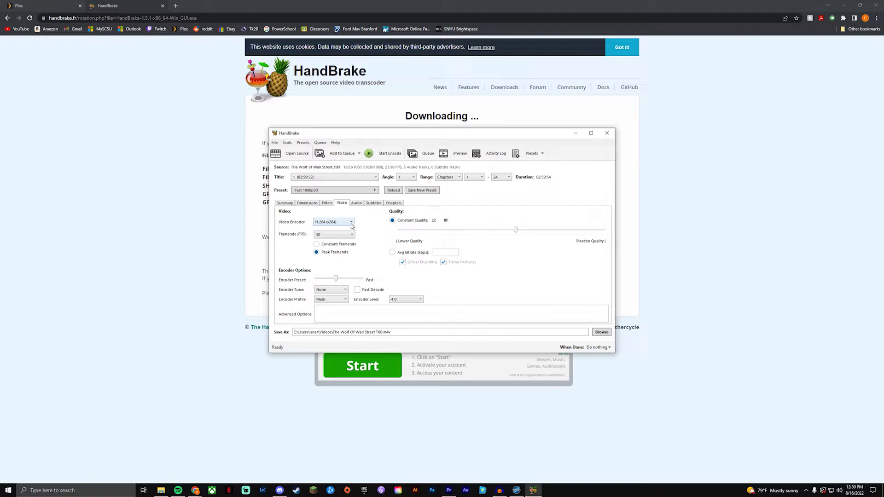
click(356, 202)
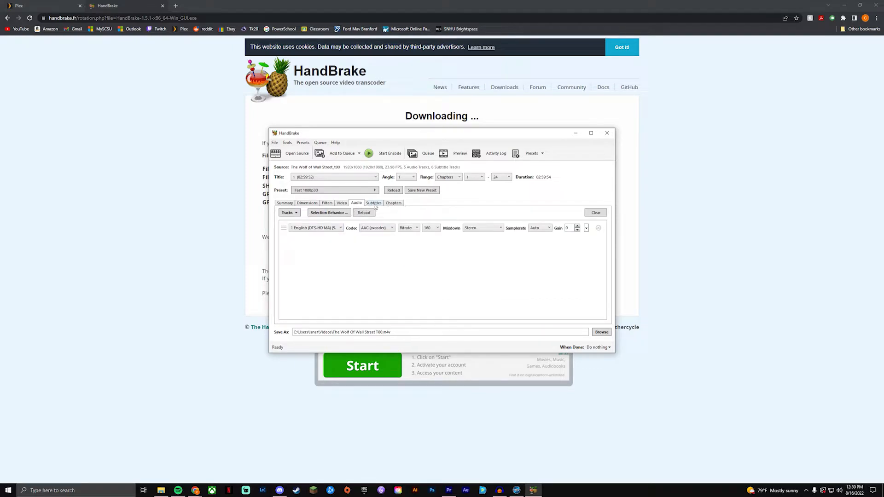
click(285, 202)
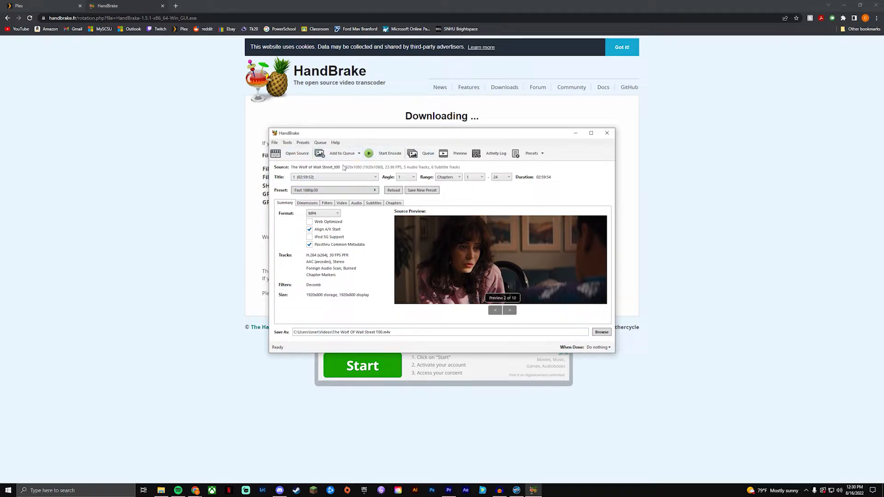
Step: Start the encode and let HandBrake finish the 1080p MP4
click(388, 153)
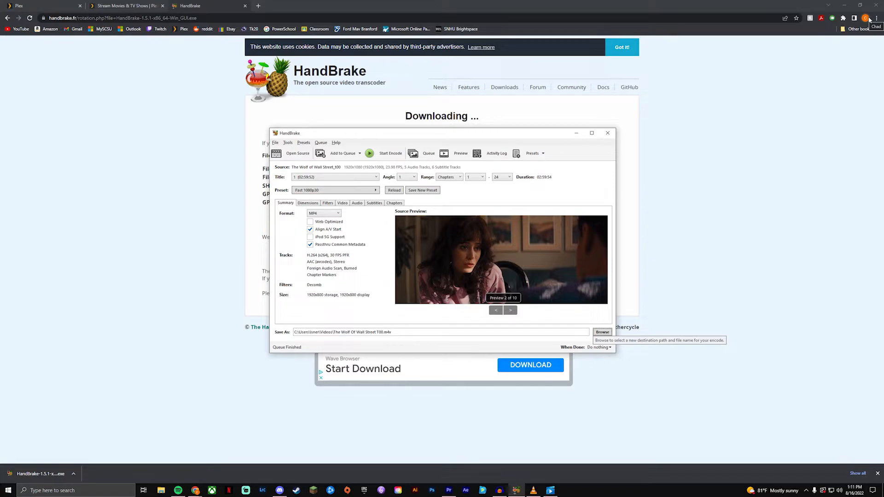
mouse_move(733, 69)
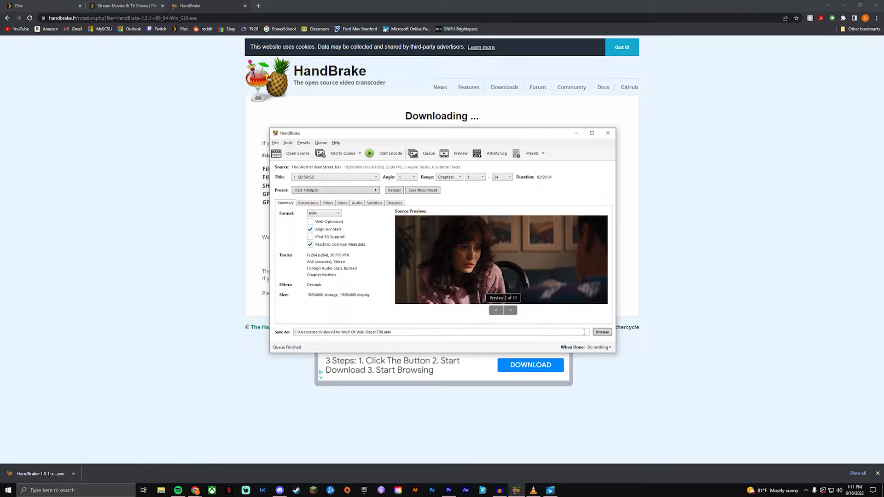
mouse_move(602, 333)
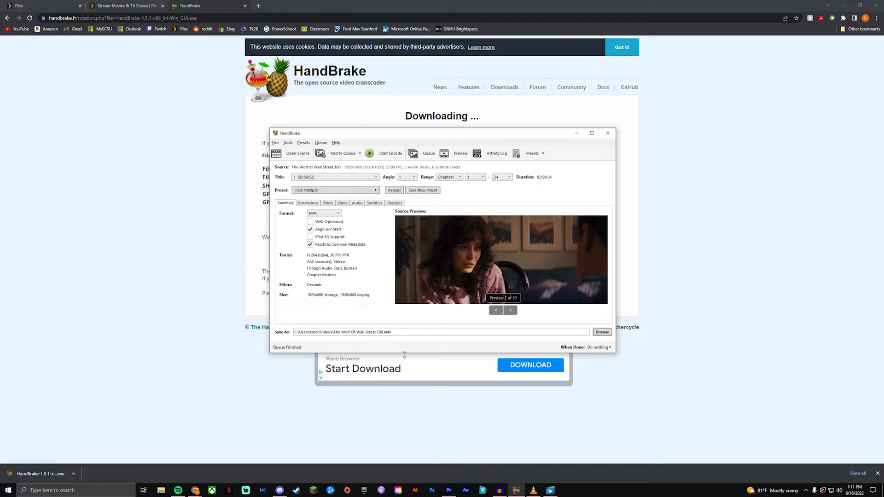
mouse_move(420, 352)
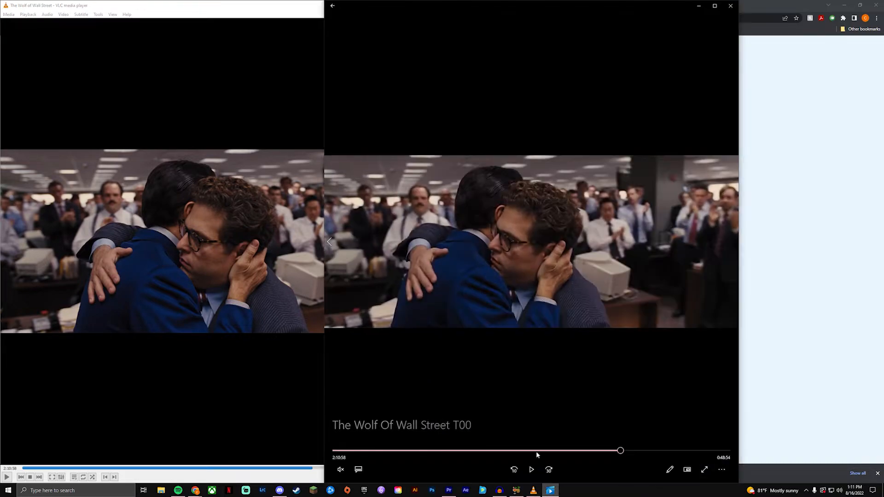
mouse_move(825, 381)
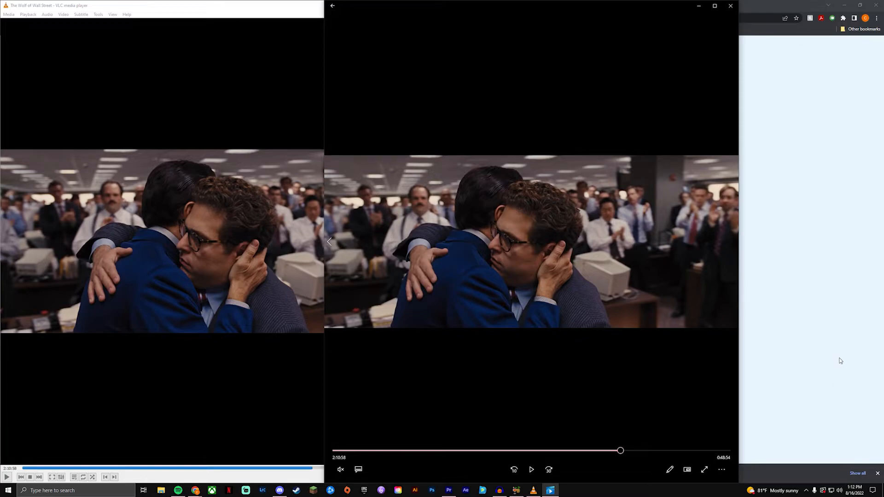
mouse_move(837, 278)
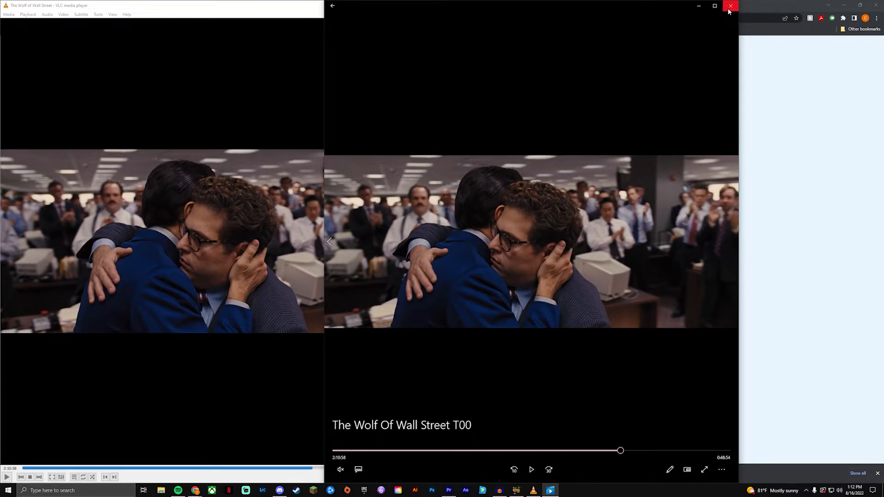
Step: Close the comparison players, play The Wolf of Wall Street from the beginning in Plex and bring up its playback settings
click(730, 6)
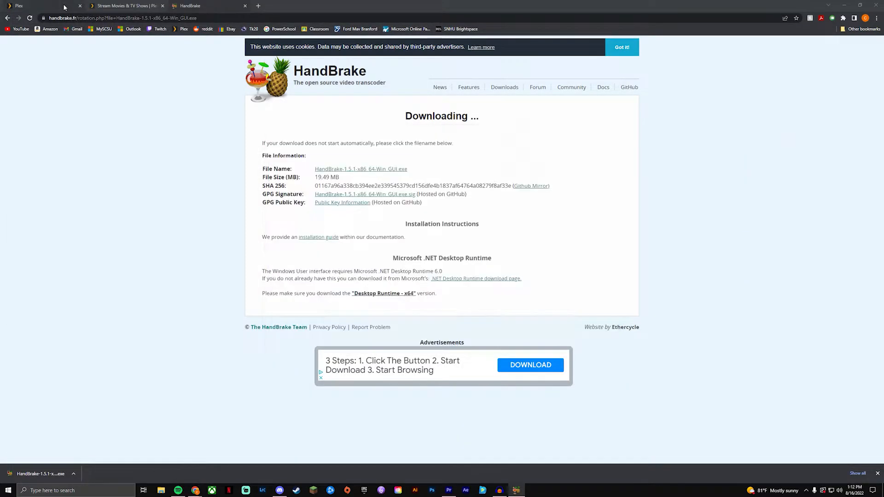
click(19, 6)
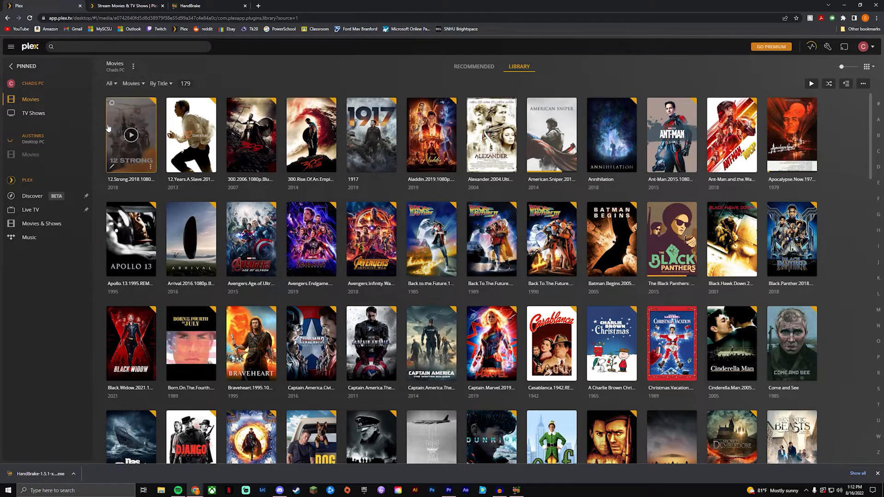
mouse_move(131, 134)
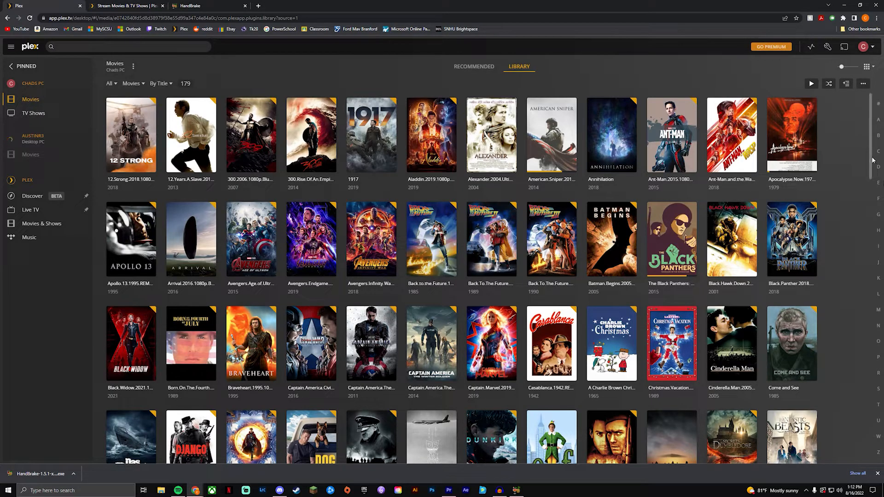
scroll(down, 3)
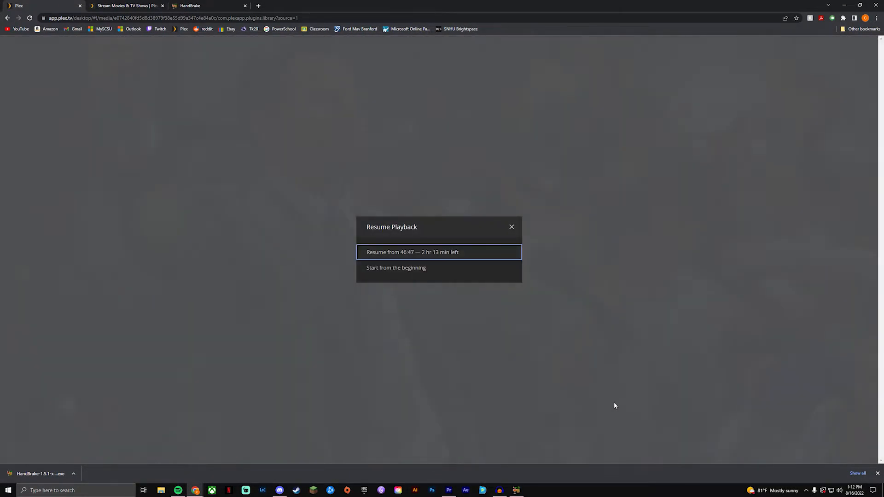
click(395, 267)
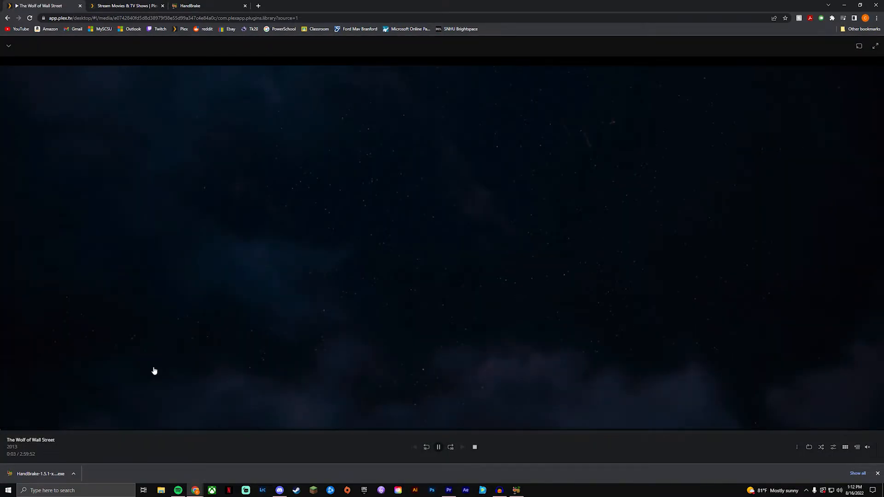
click(833, 448)
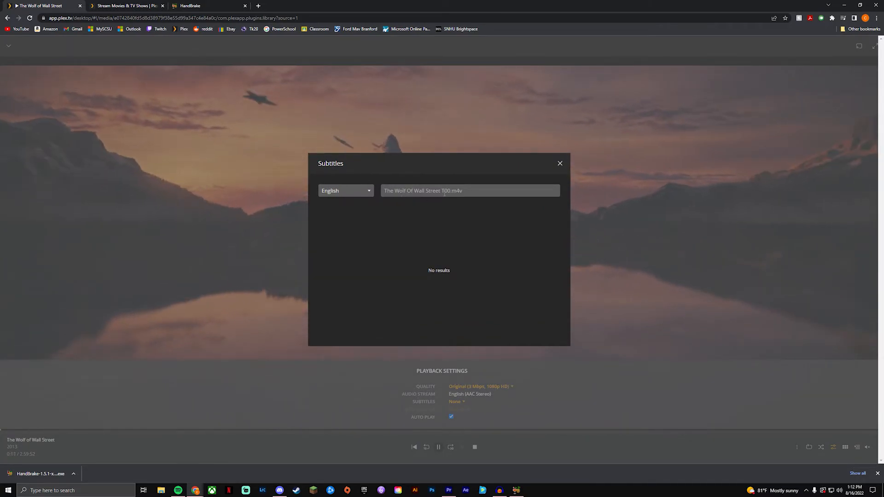
click(559, 163)
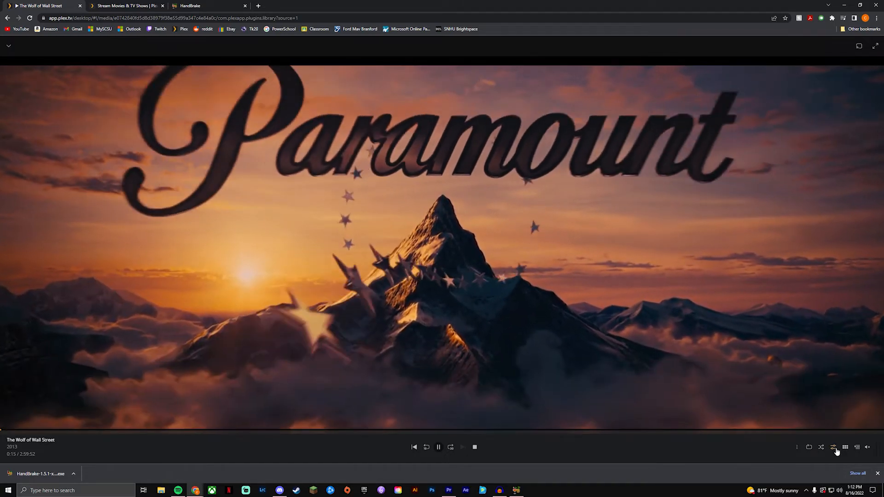
click(438, 448)
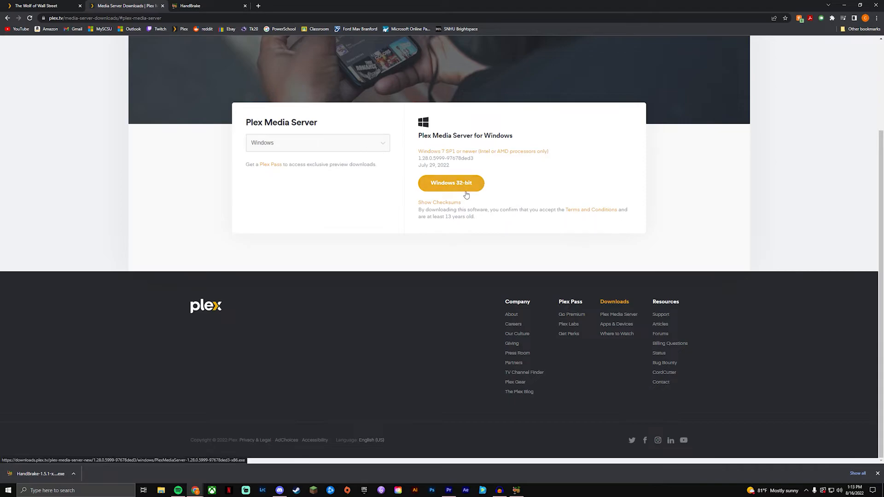
Step: Download the Plex Media Server Windows 32-bit installer and run it past the security warning
click(450, 183)
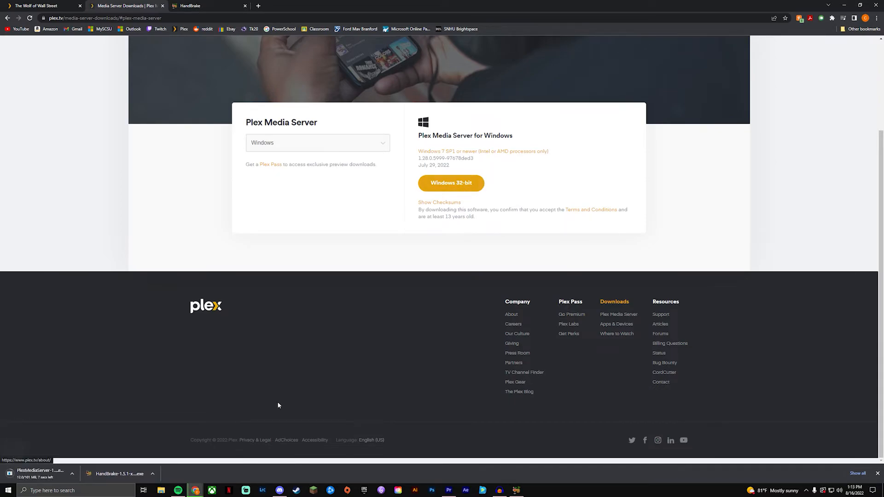
mouse_move(50, 473)
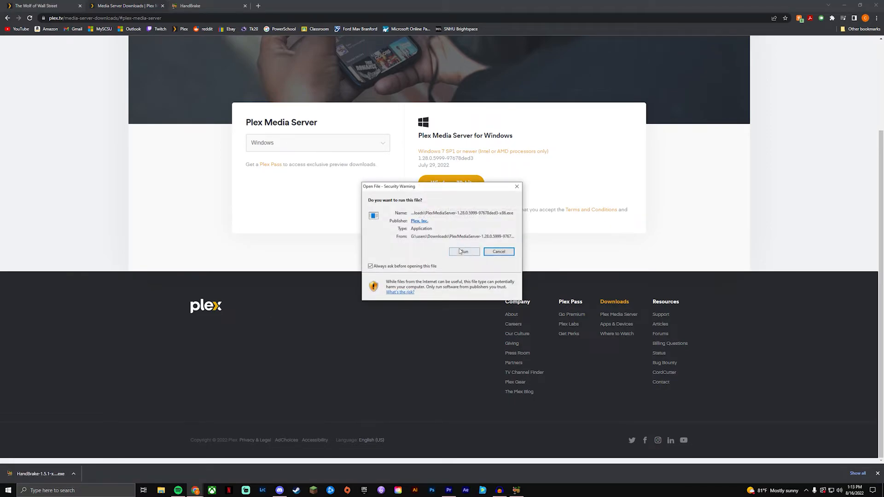
click(463, 251)
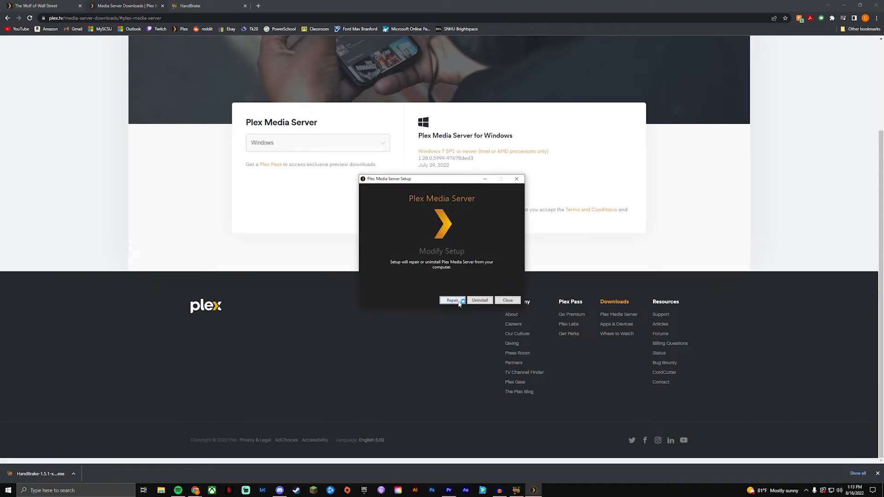
mouse_move(457, 265)
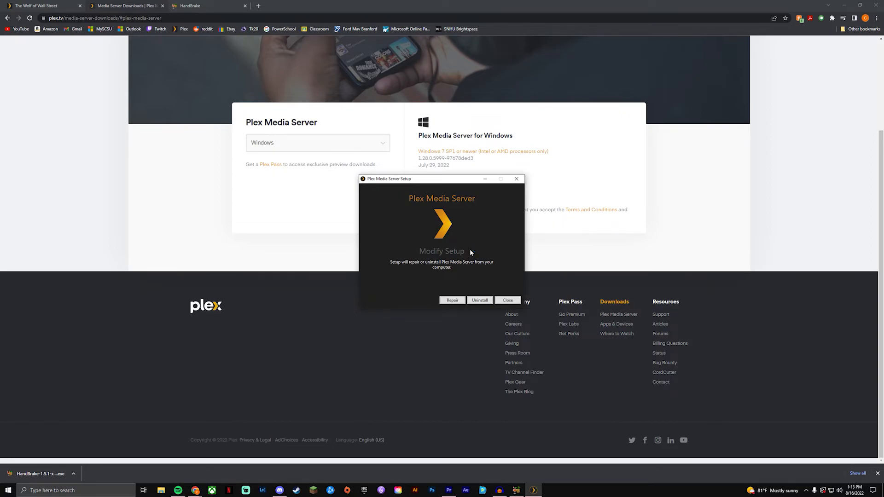
mouse_move(496, 288)
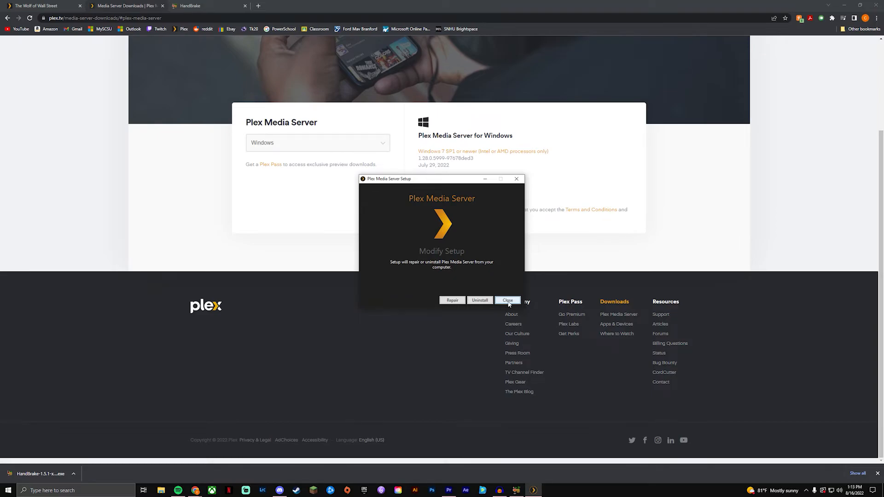
mouse_move(515, 180)
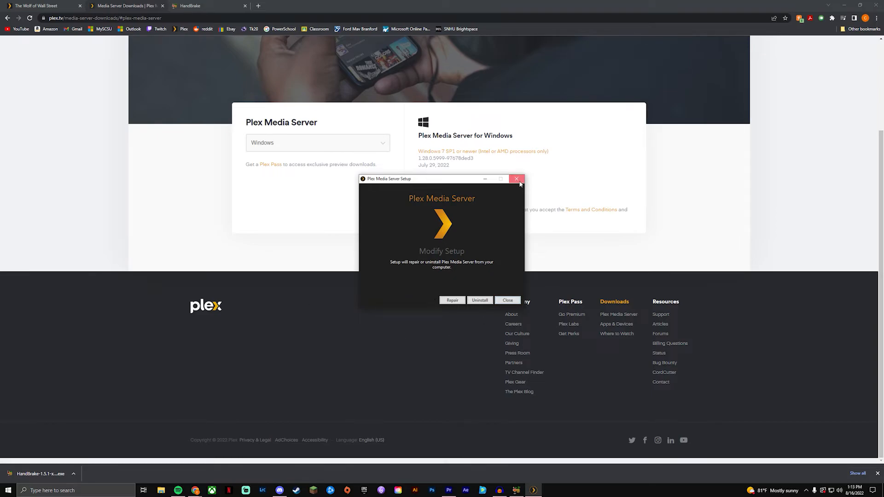
Step: Dismiss the Modify Setup window without repairing or uninstalling, returning to the Plex Movies library
click(516, 178)
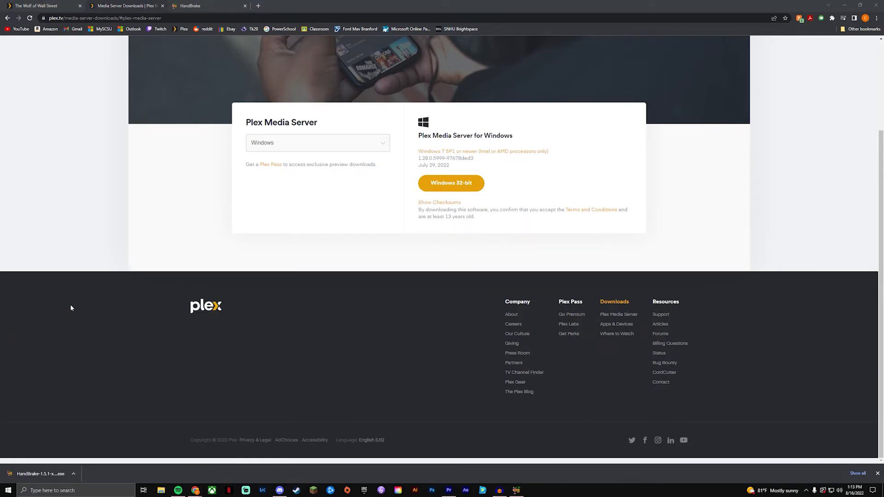
mouse_move(629, 450)
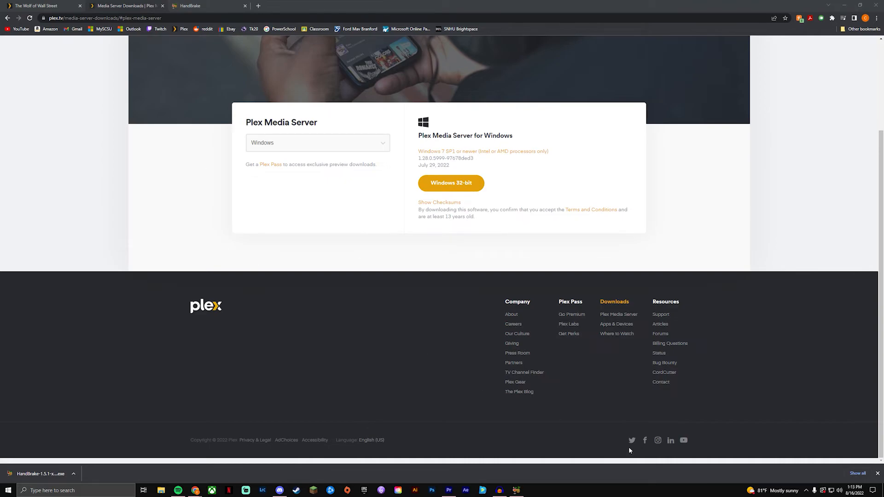
click(807, 489)
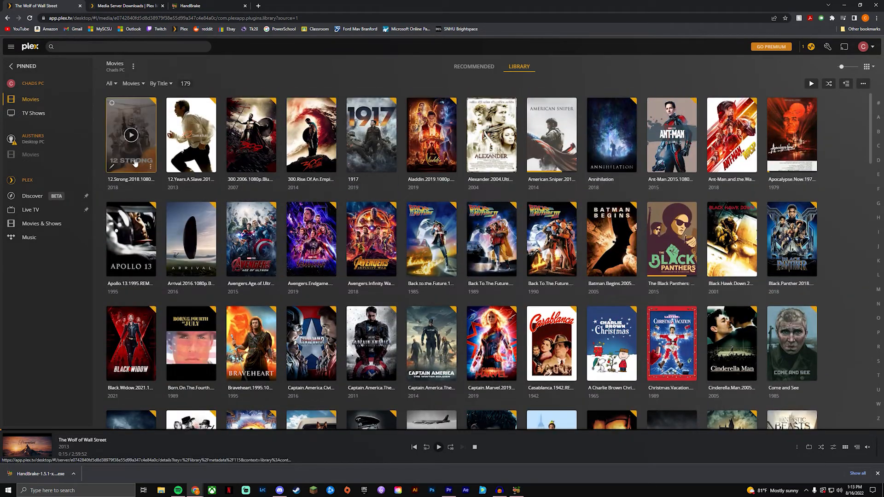
Step: Scroll through the 179-title Movies library past Jojo Rabbit and Jurassic Park, then back to the top
scroll(down, 3)
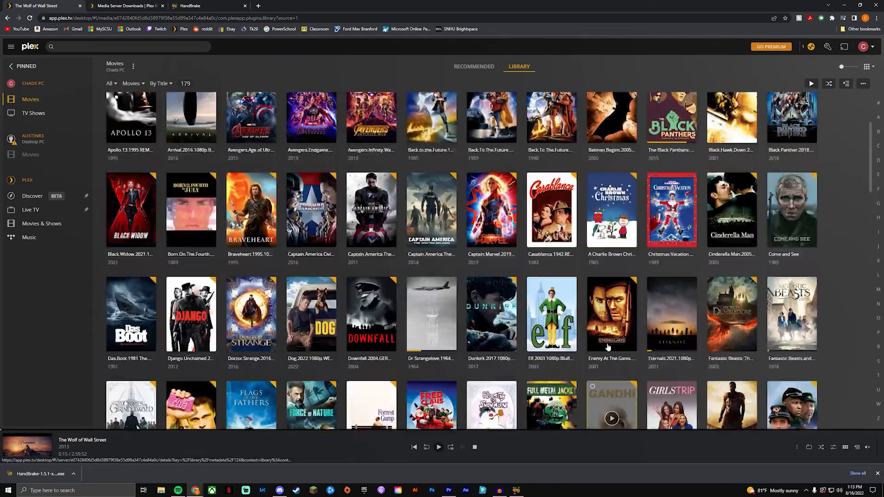
scroll(up, 3)
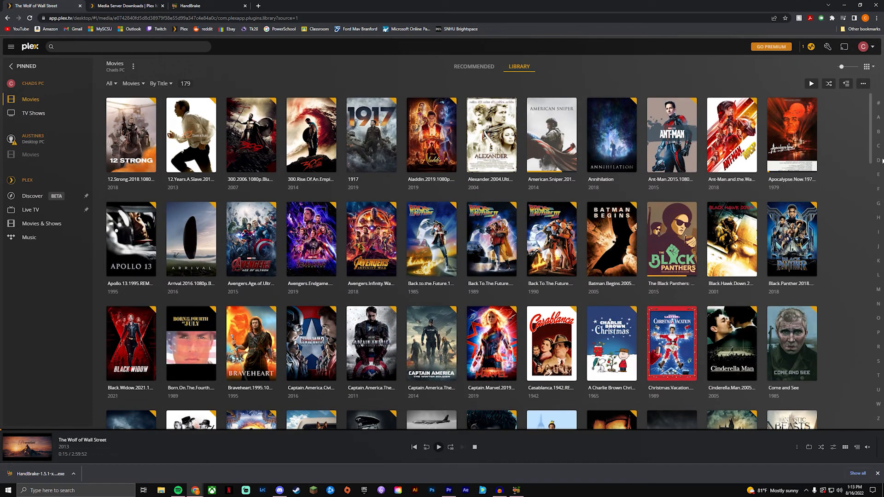
scroll(down, 3)
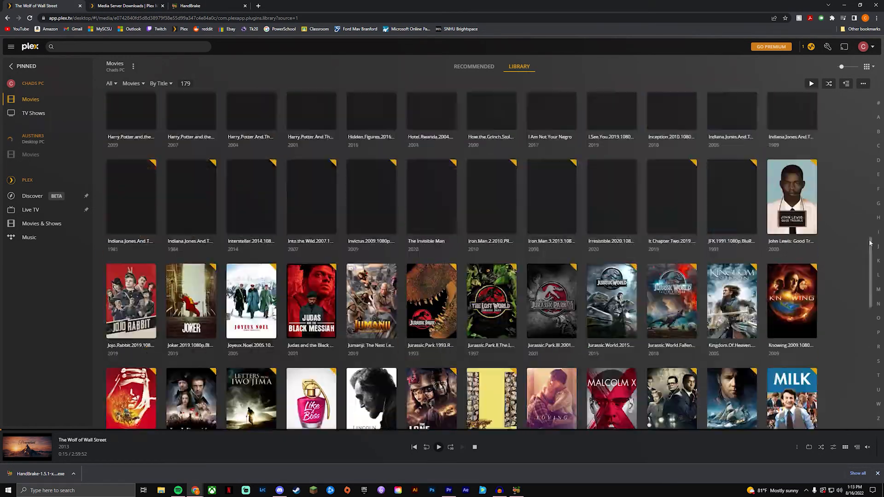
scroll(up, 3)
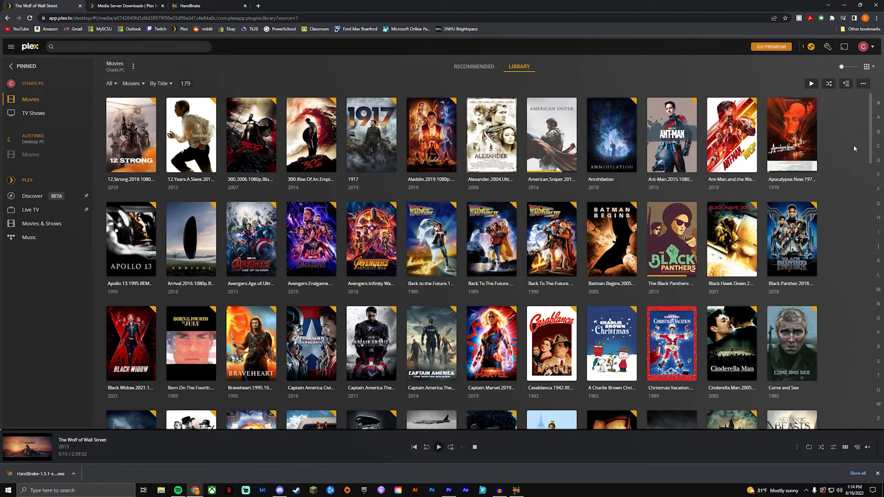
mouse_move(849, 157)
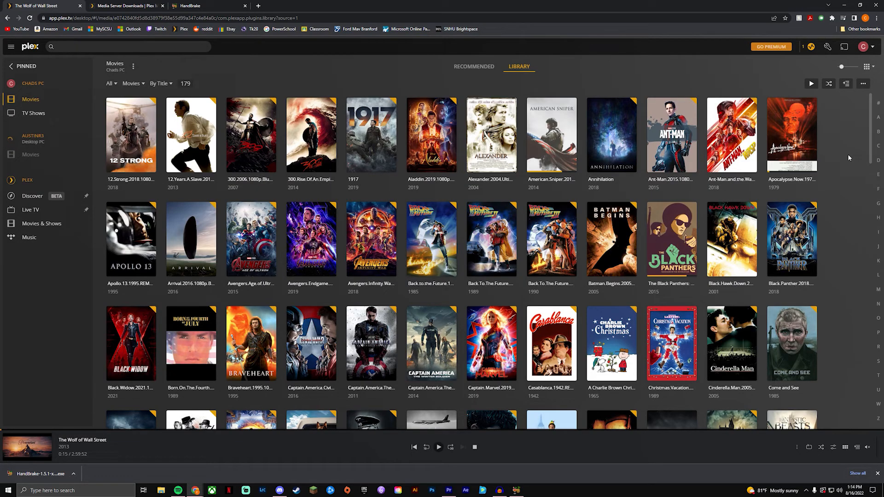
mouse_move(325, 74)
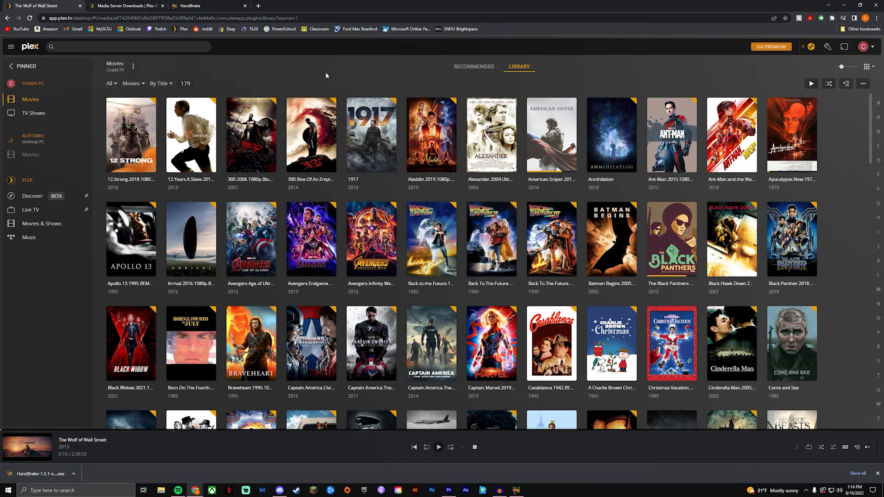